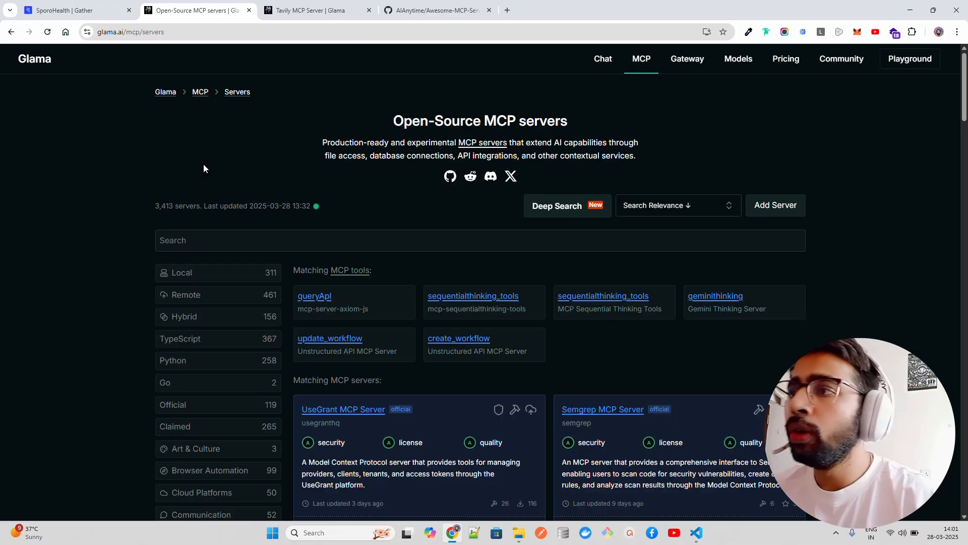
mouse_move(253, 134)
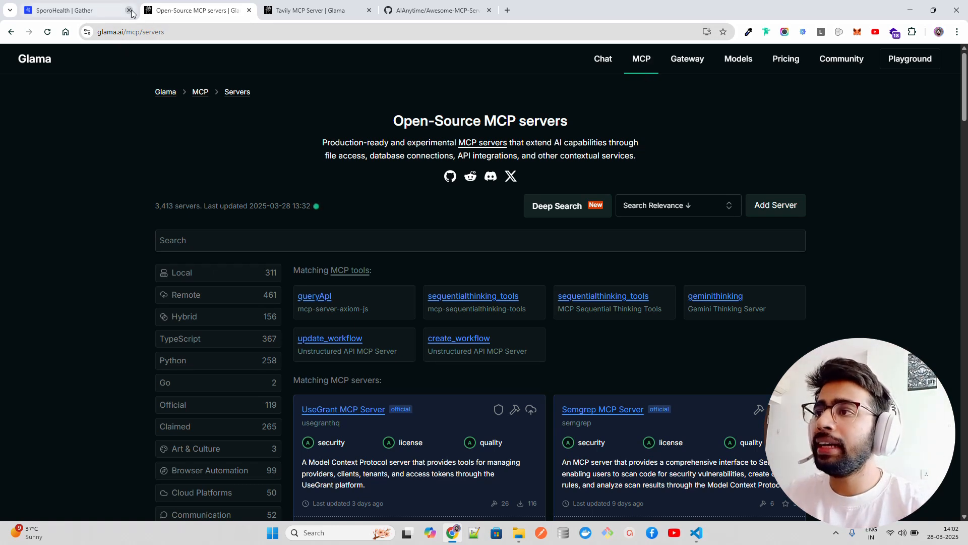
- Close the unrelated 'SporoHealth | Gather' page, leaving the MCP servers directory open
left_click(127, 10)
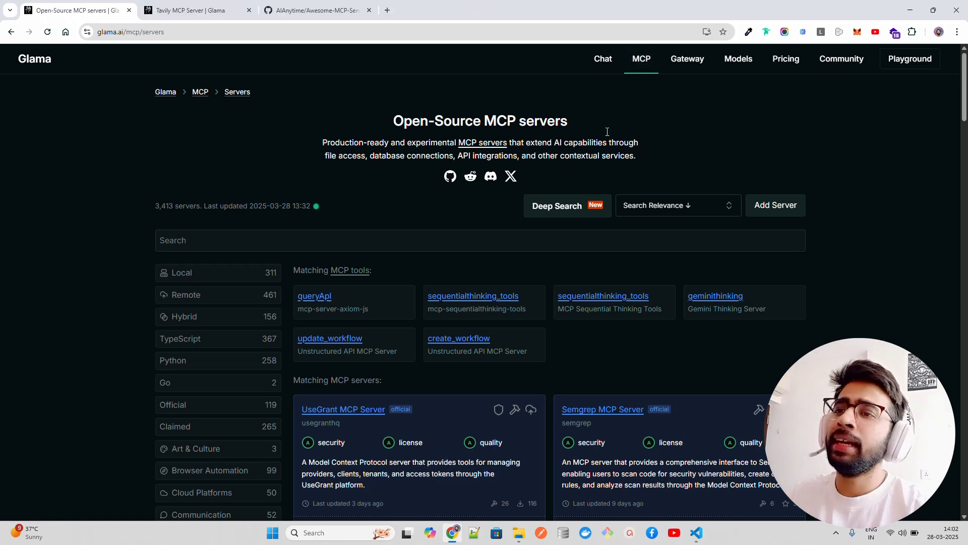
mouse_move(513, 140)
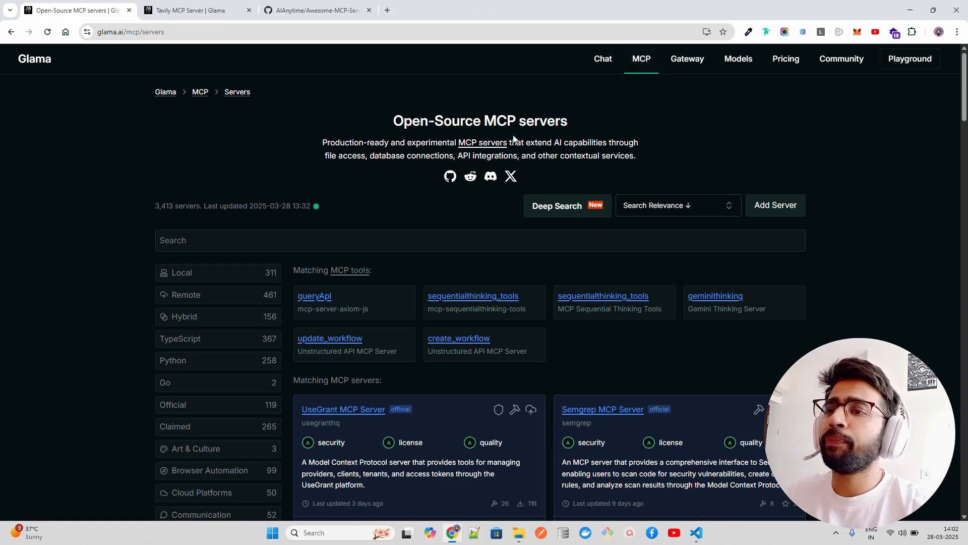
scroll("down", 3)
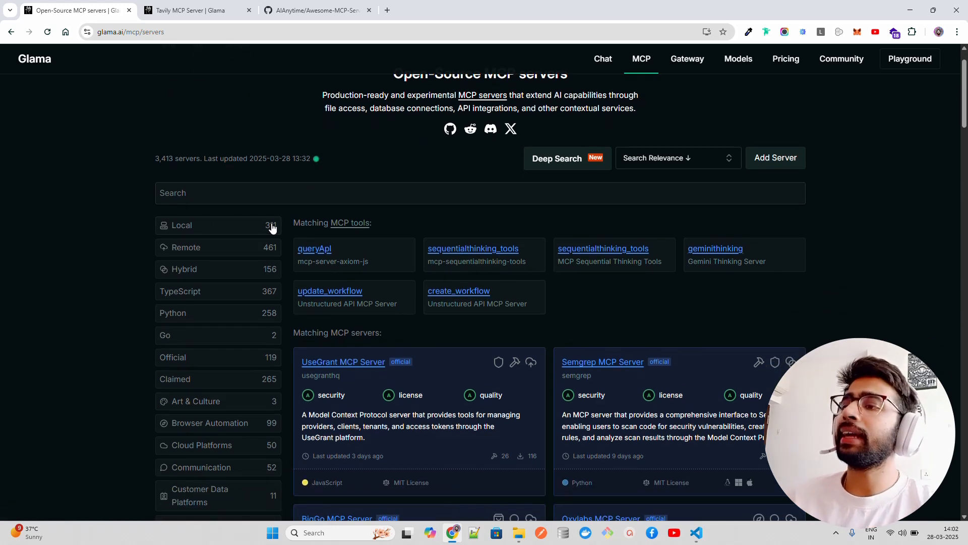
mouse_move(191, 273)
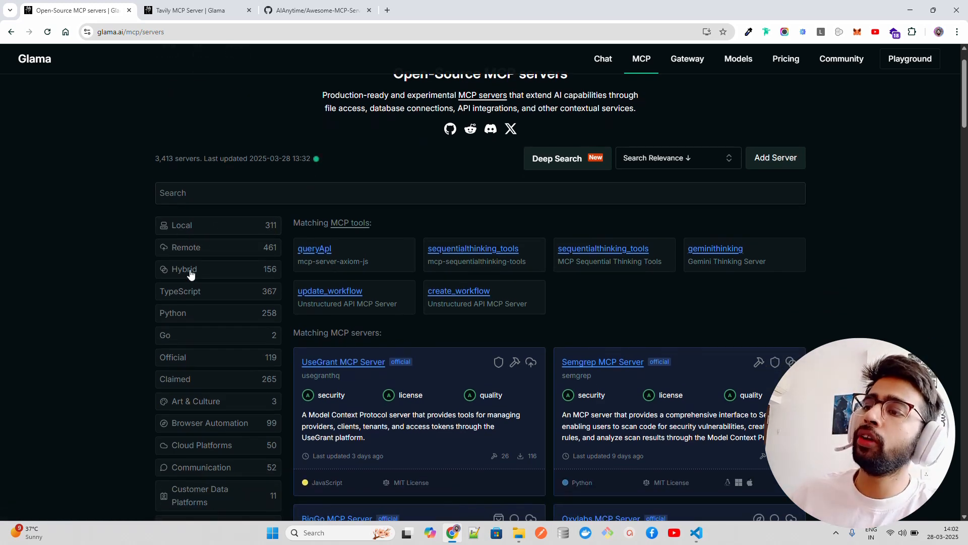
mouse_move(146, 215)
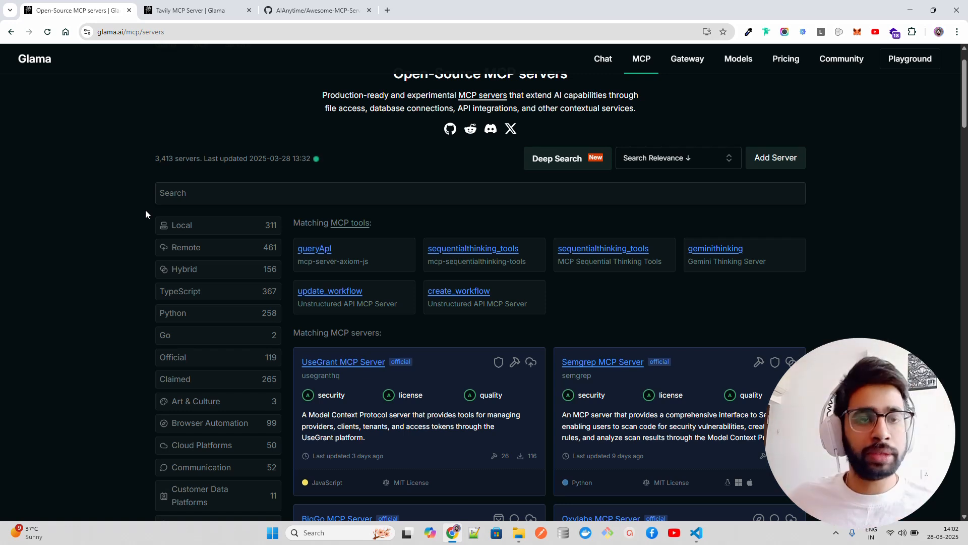
mouse_move(189, 251)
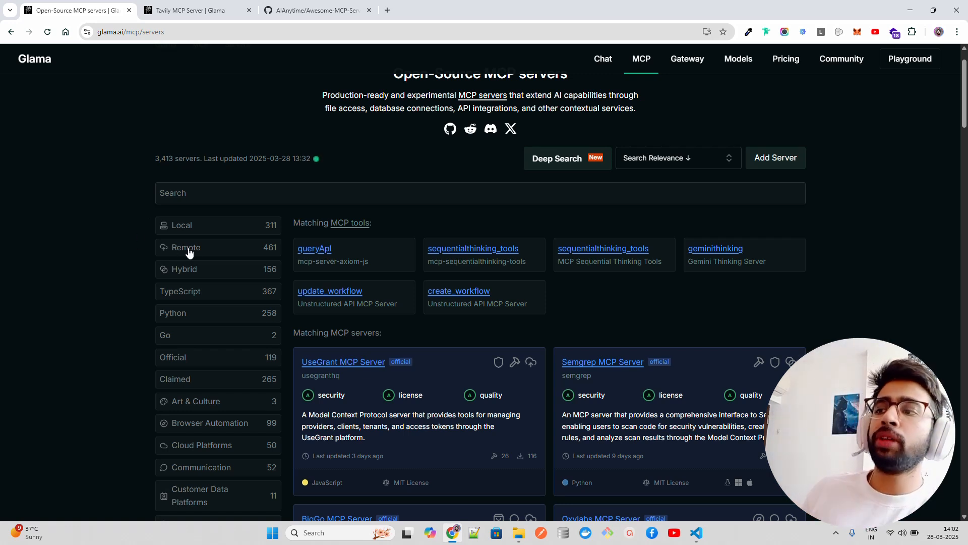
mouse_move(113, 210)
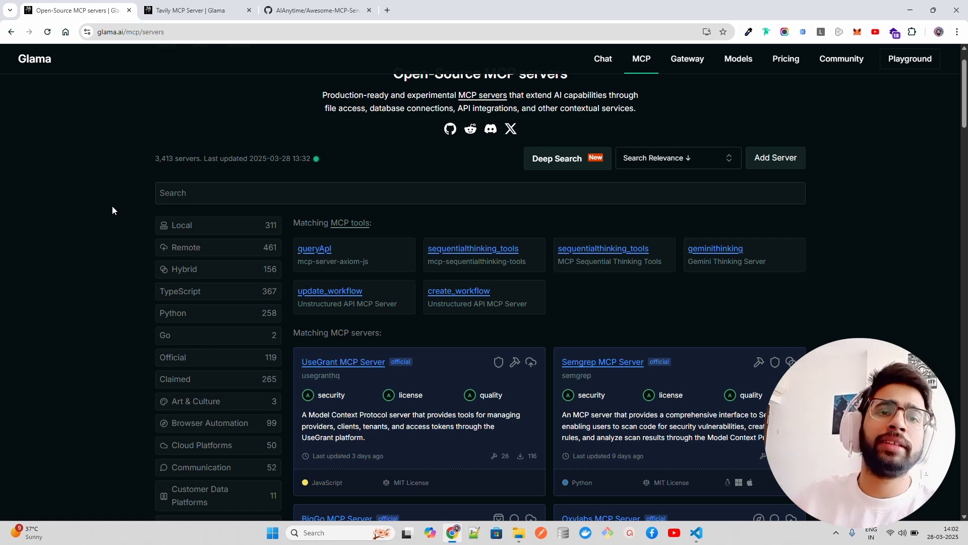
mouse_move(179, 236)
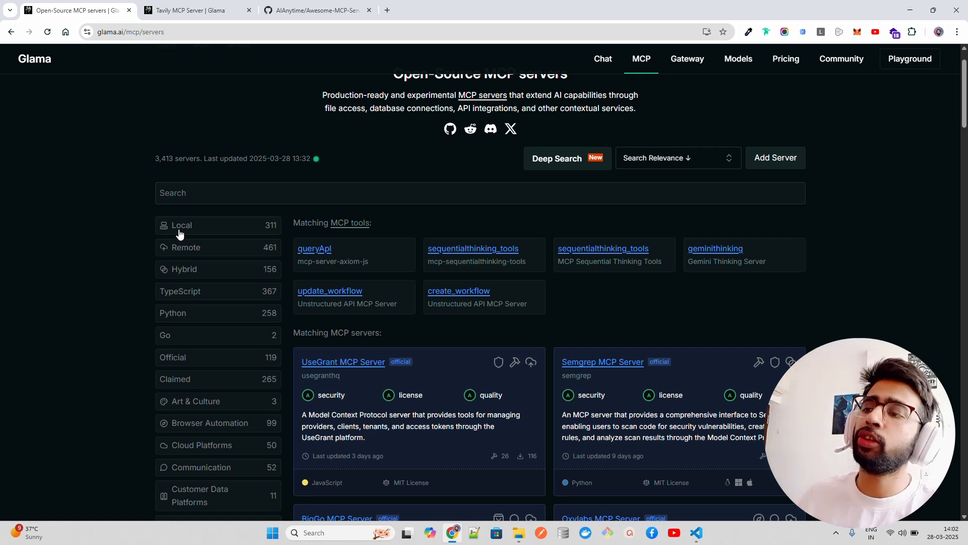
mouse_move(184, 275)
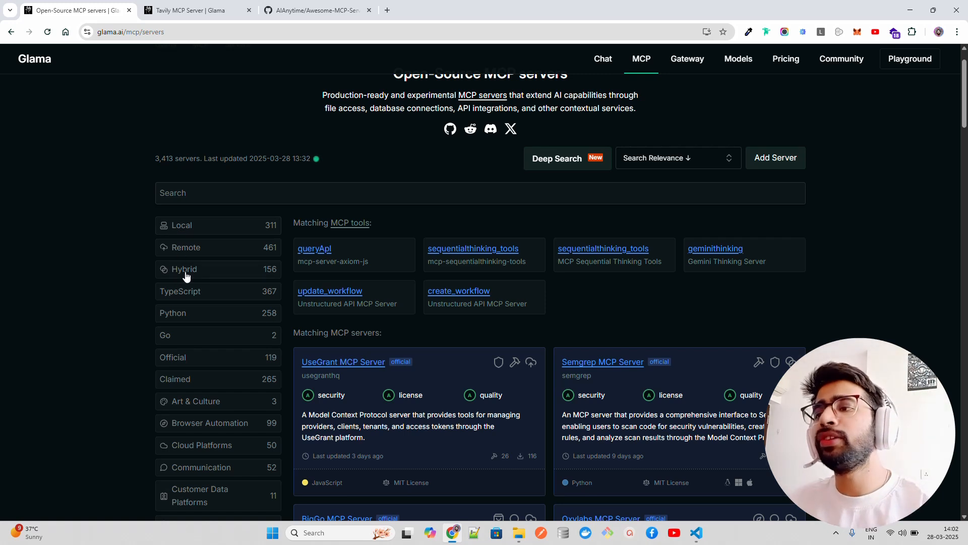
mouse_move(209, 241)
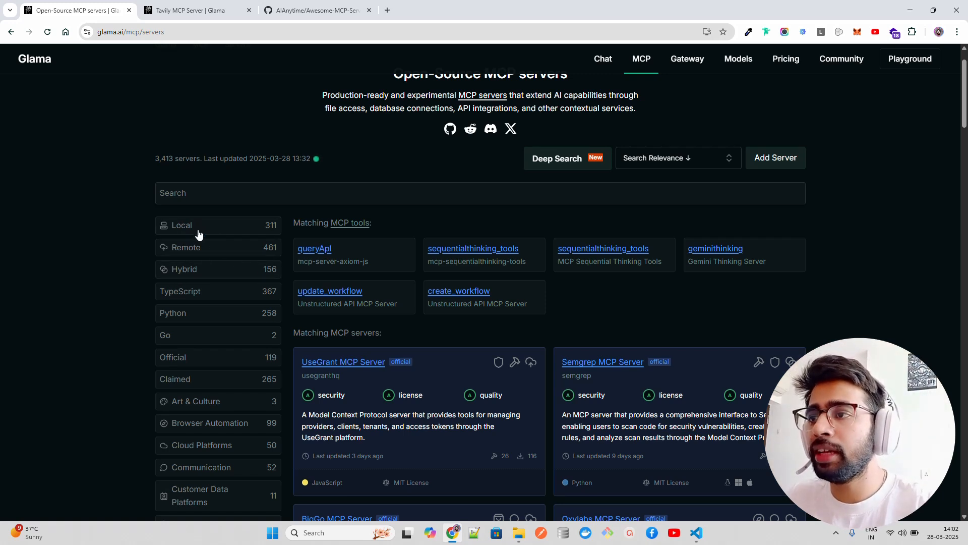
mouse_move(155, 166)
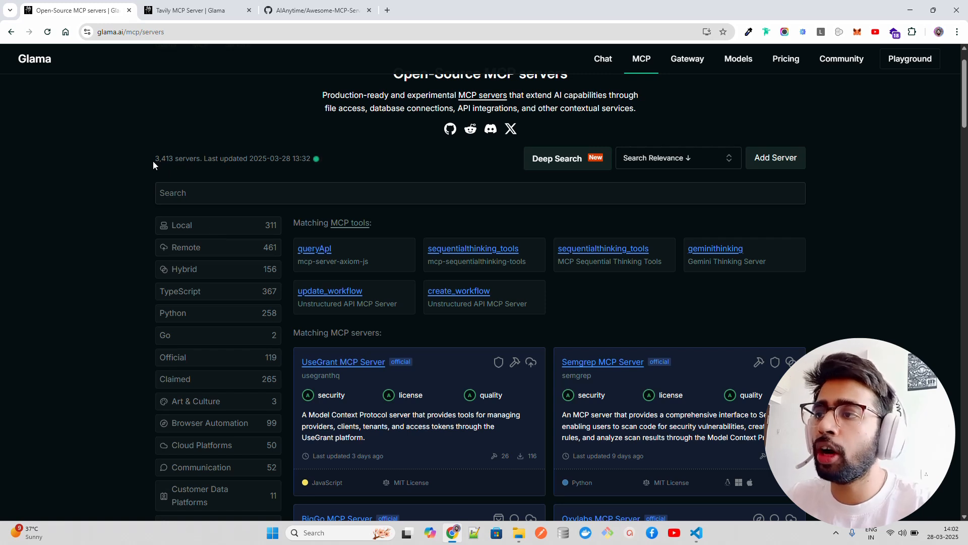
mouse_move(278, 212)
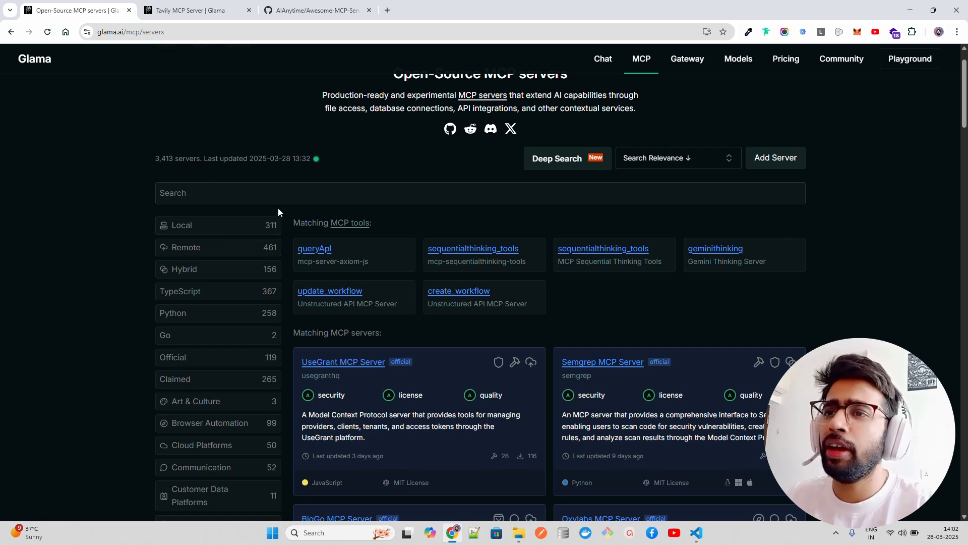
scroll("down", 3)
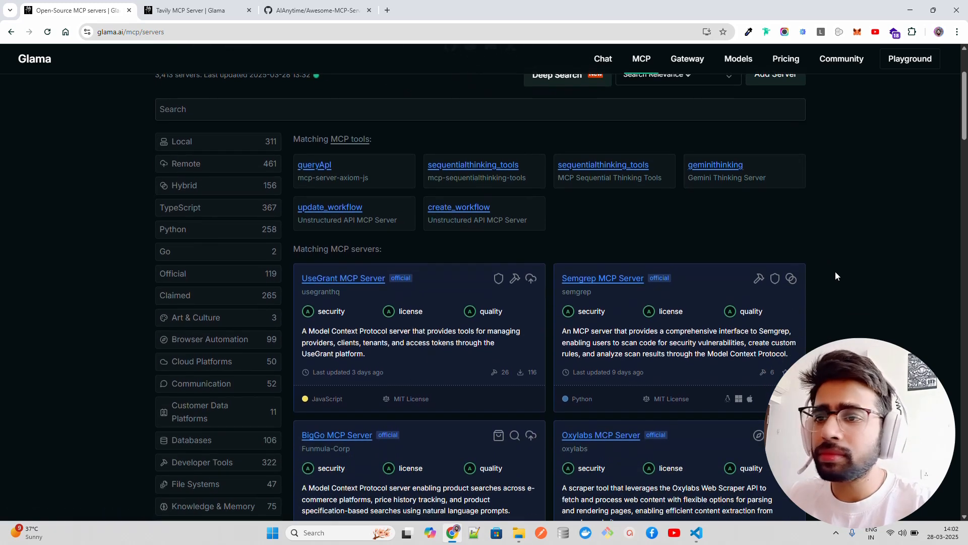
scroll("up", 3)
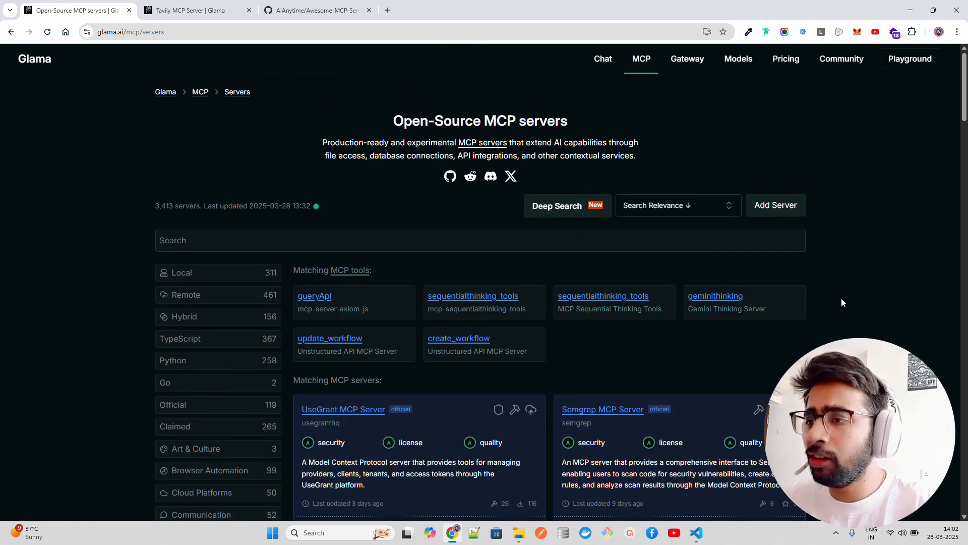
scroll("down", 3)
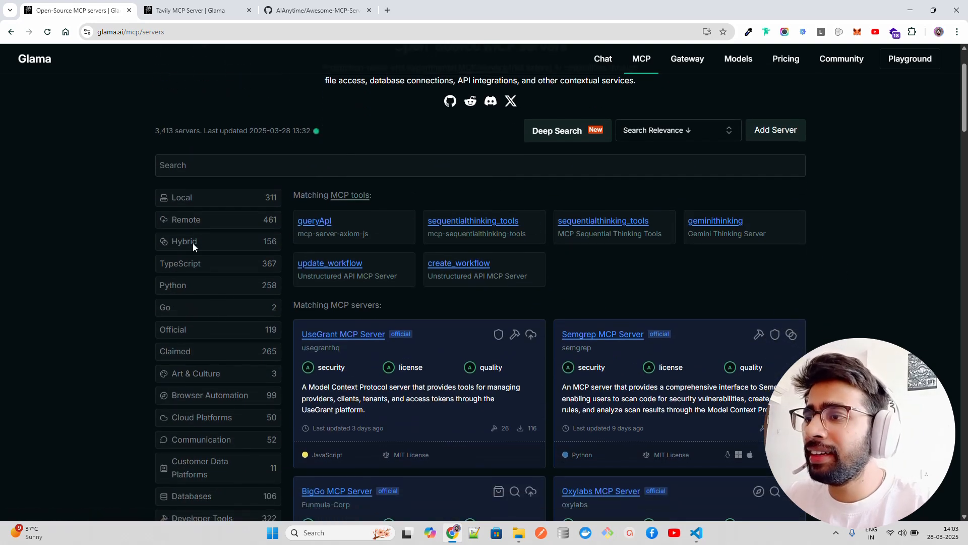
mouse_move(192, 258)
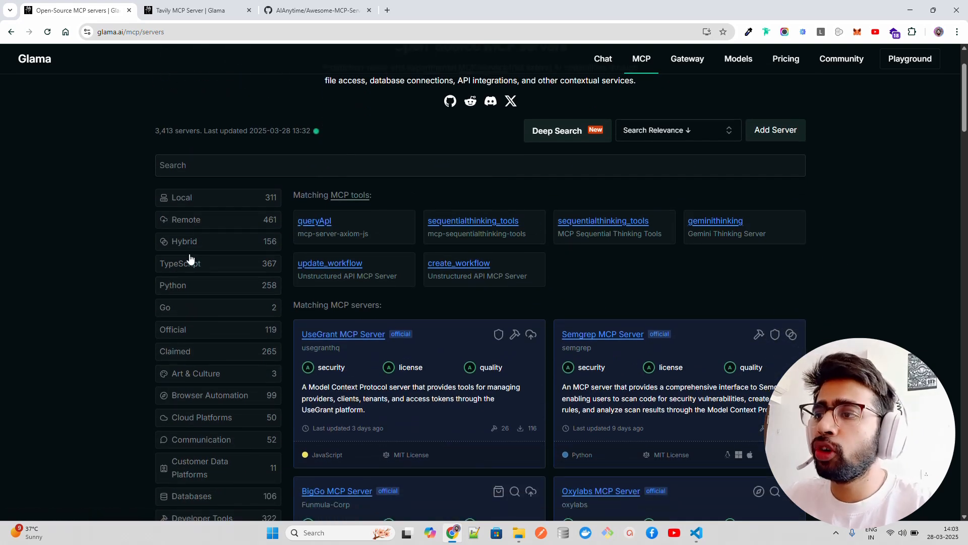
mouse_move(178, 315)
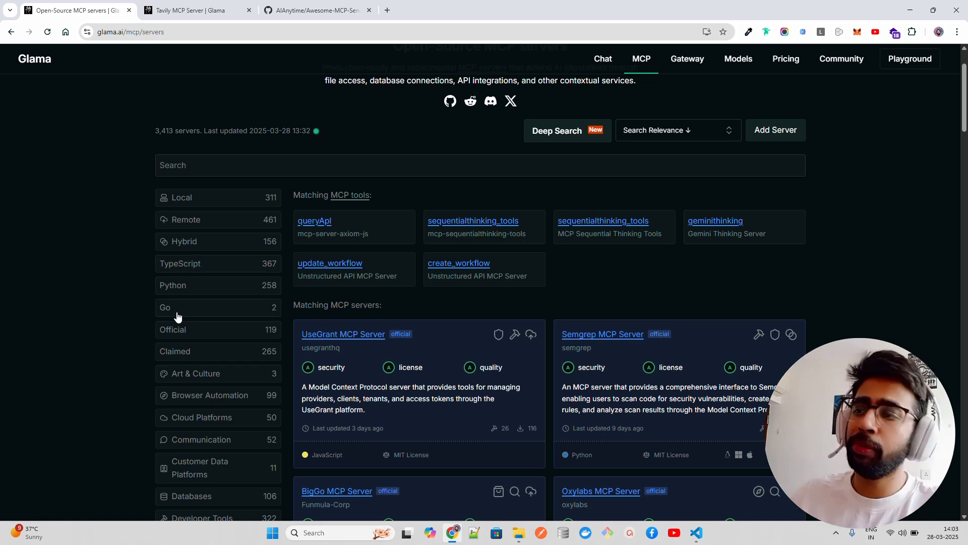
mouse_move(175, 316)
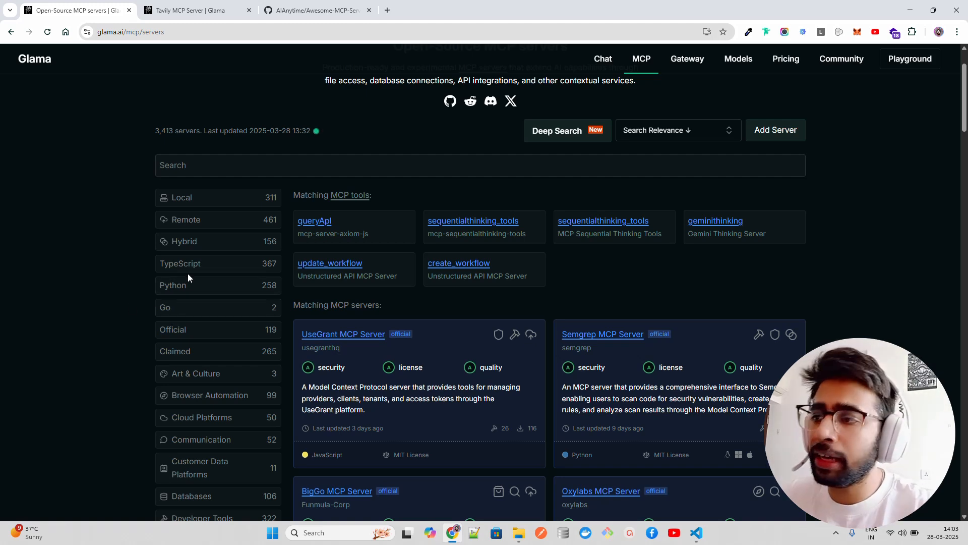
mouse_move(205, 279)
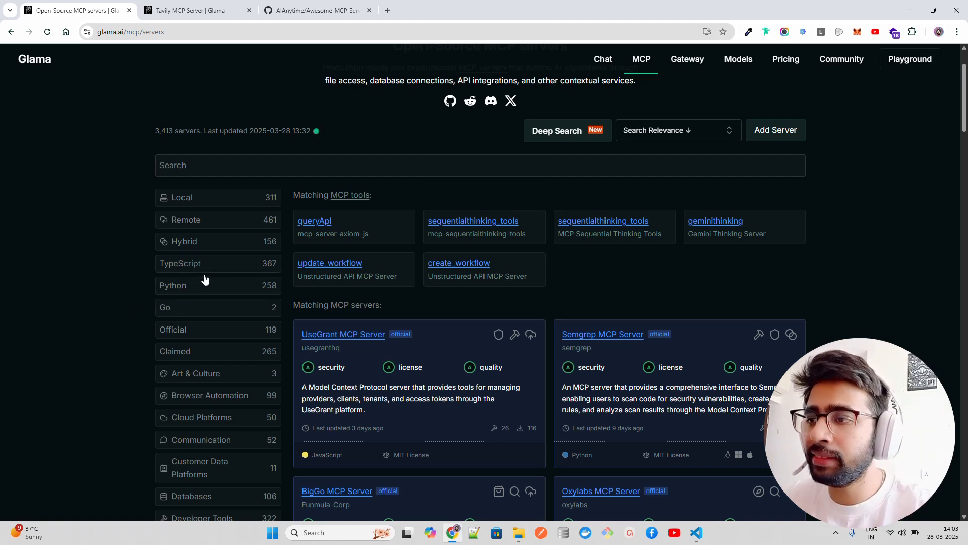
scroll("down", 3)
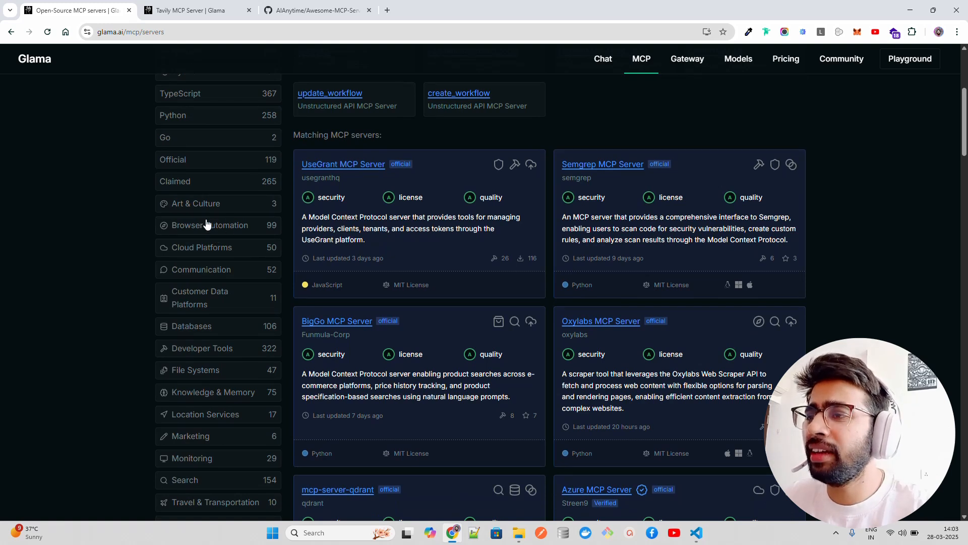
mouse_move(199, 332)
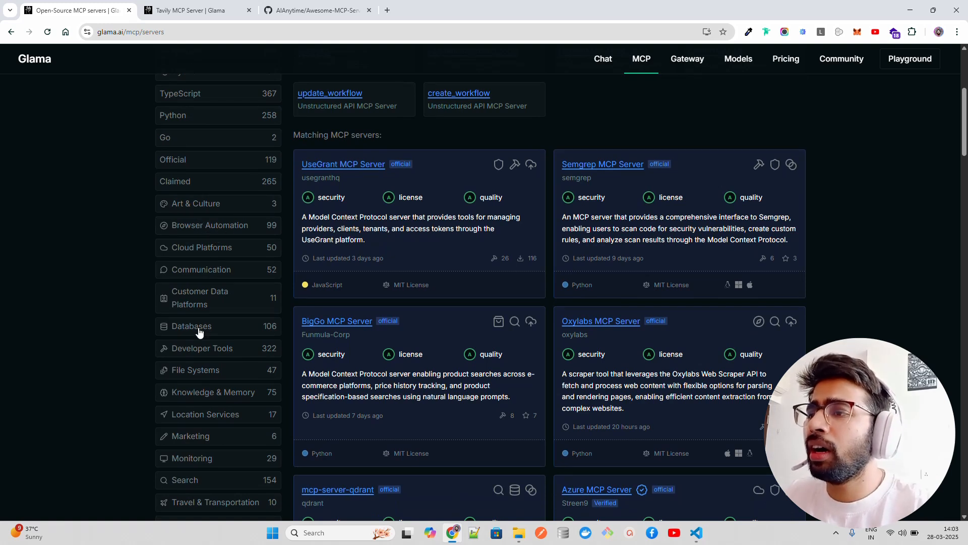
scroll("down", 3)
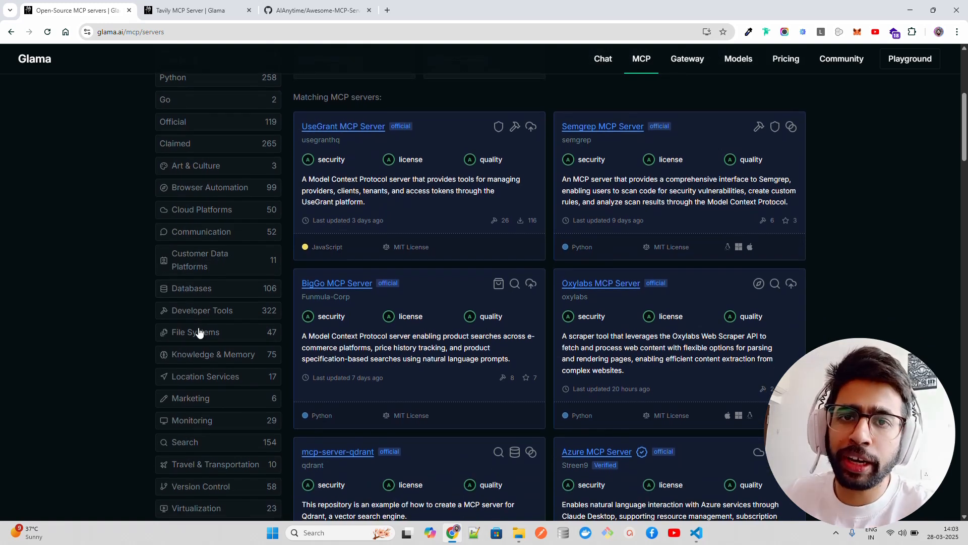
scroll("down", 3)
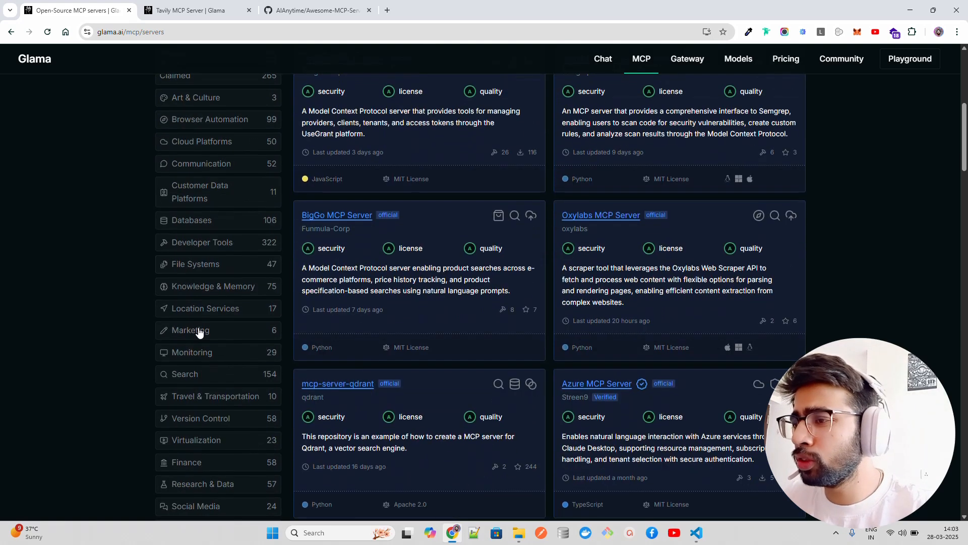
mouse_move(194, 330)
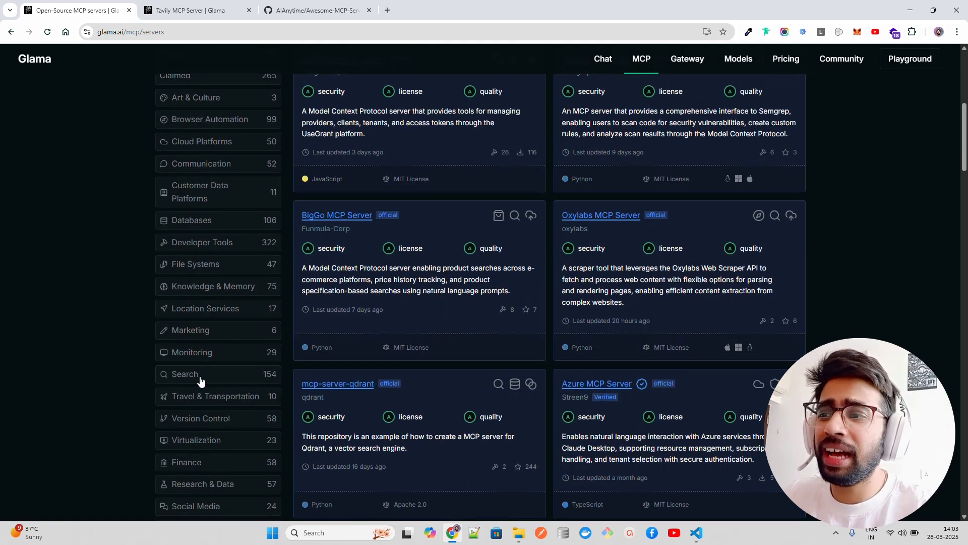
- Filter the directory to the Search category and skim down the server list
left_click(184, 374)
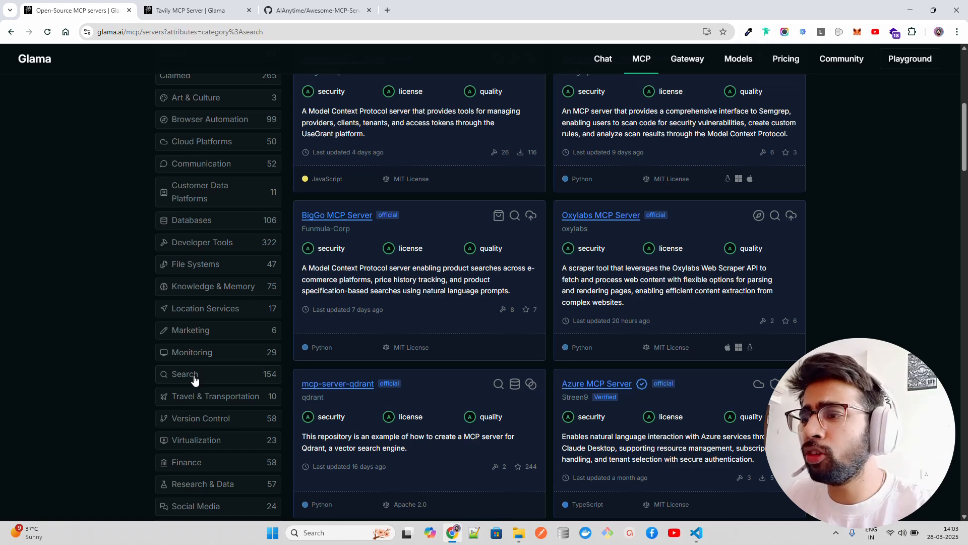
scroll("up", 3)
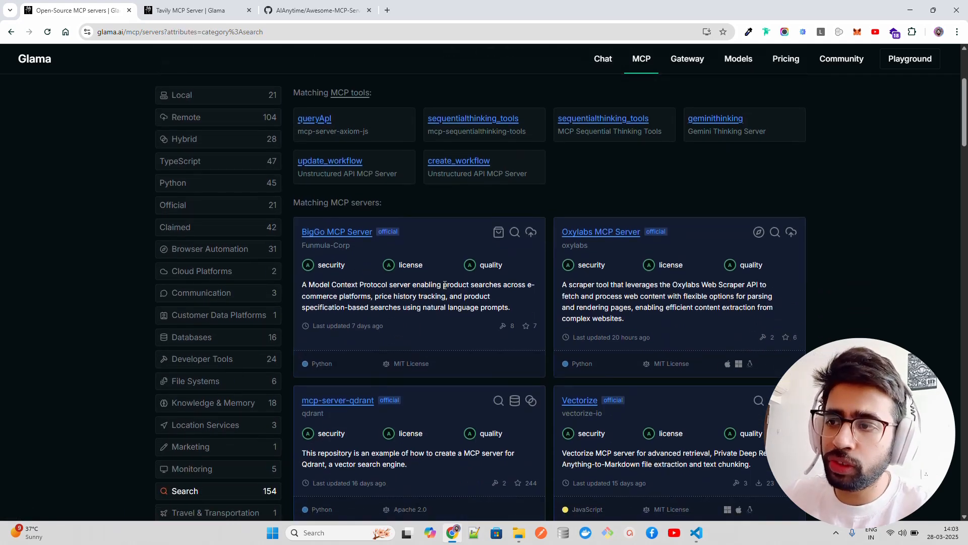
scroll("down", 3)
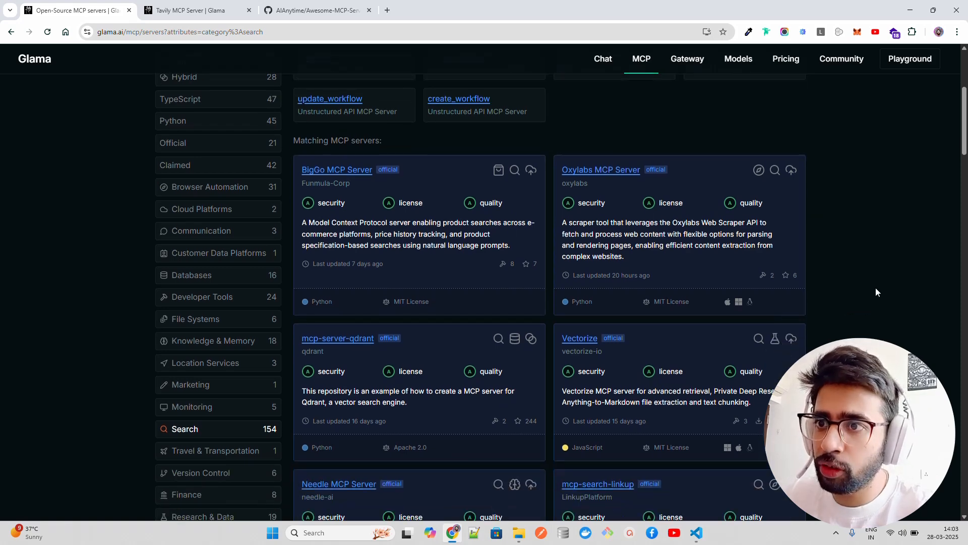
scroll("down", 3)
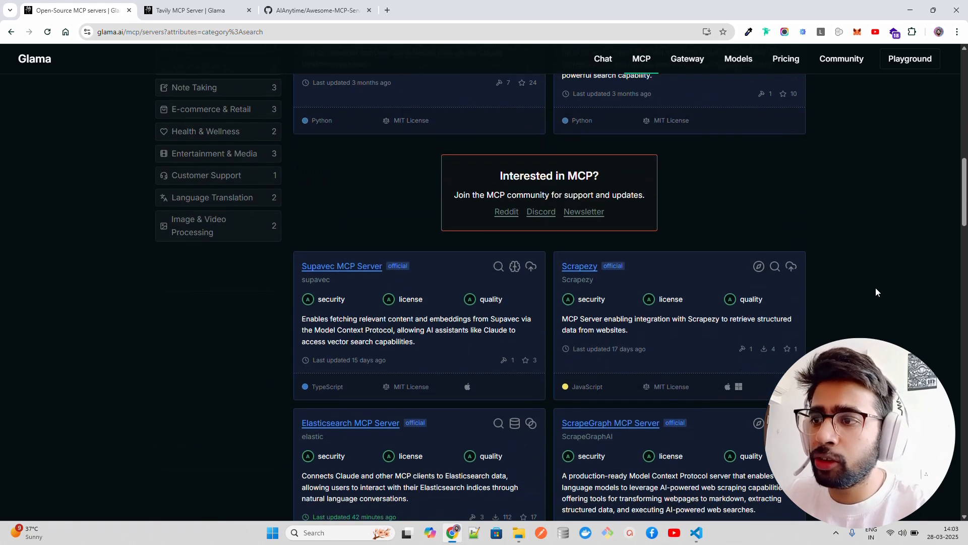
scroll("down", 3)
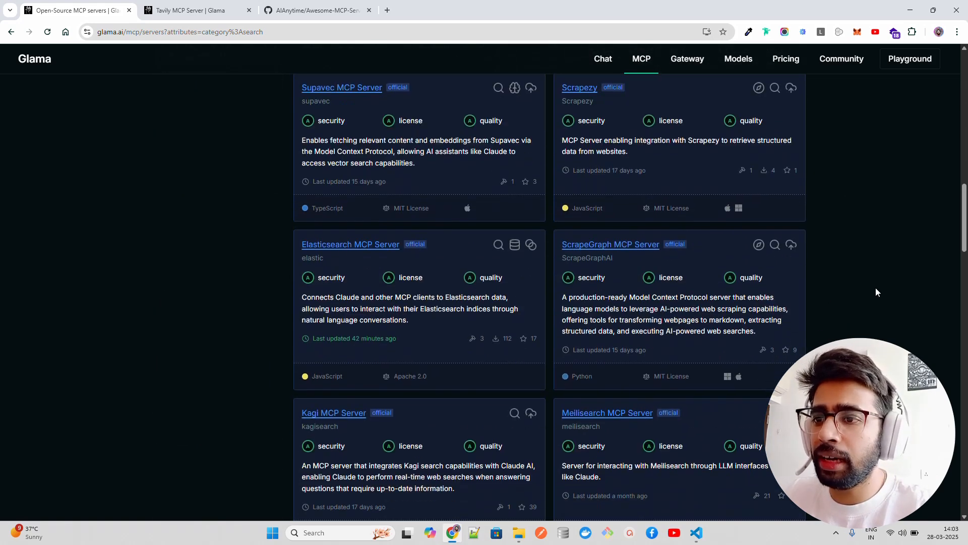
scroll("down", 3)
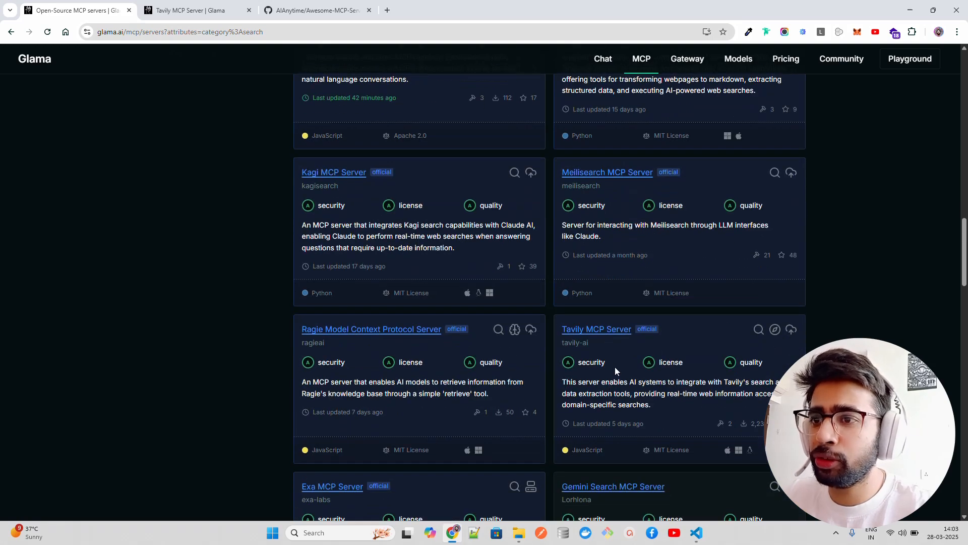
mouse_move(596, 328)
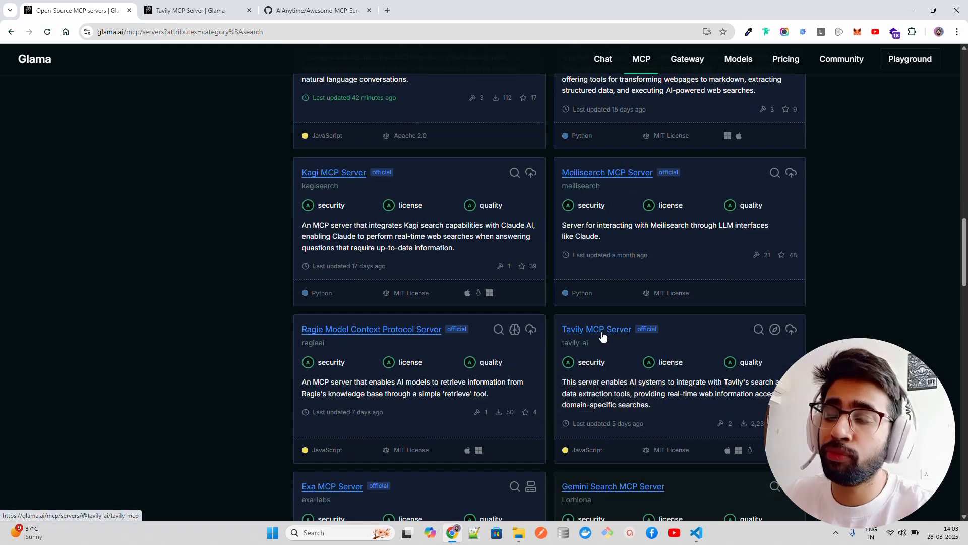
scroll("down", 3)
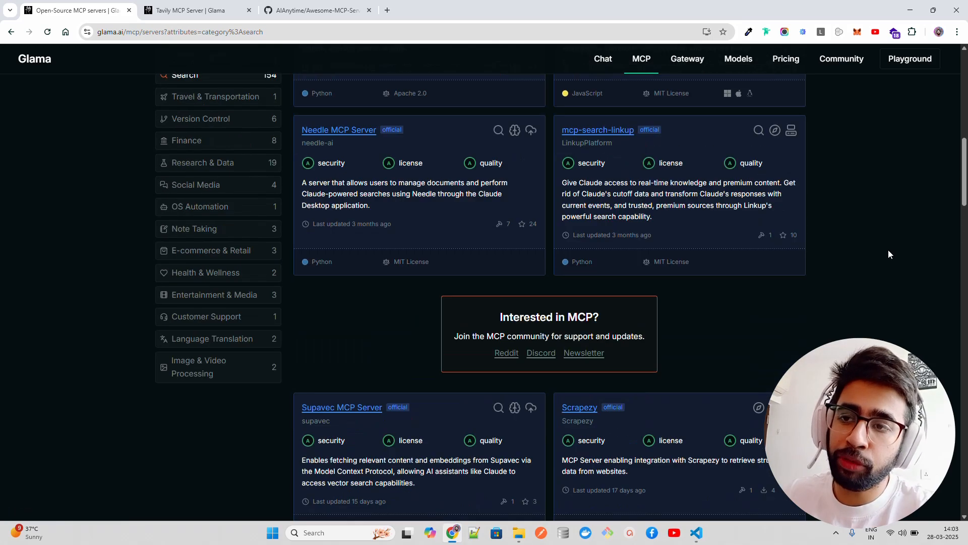
scroll("up", 3)
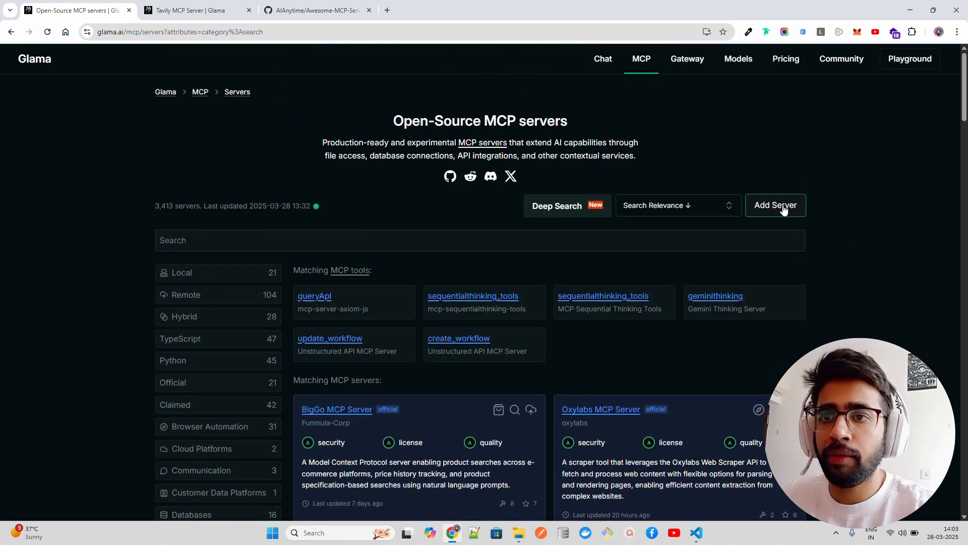
mouse_move(793, 215)
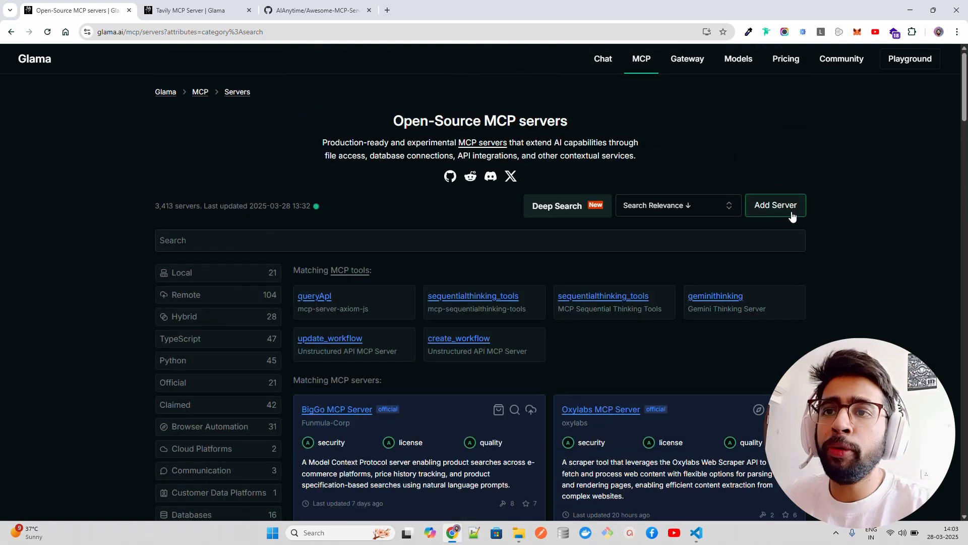
- Bring up the empty 'Add new MCP server' form via Add Server
left_click(775, 204)
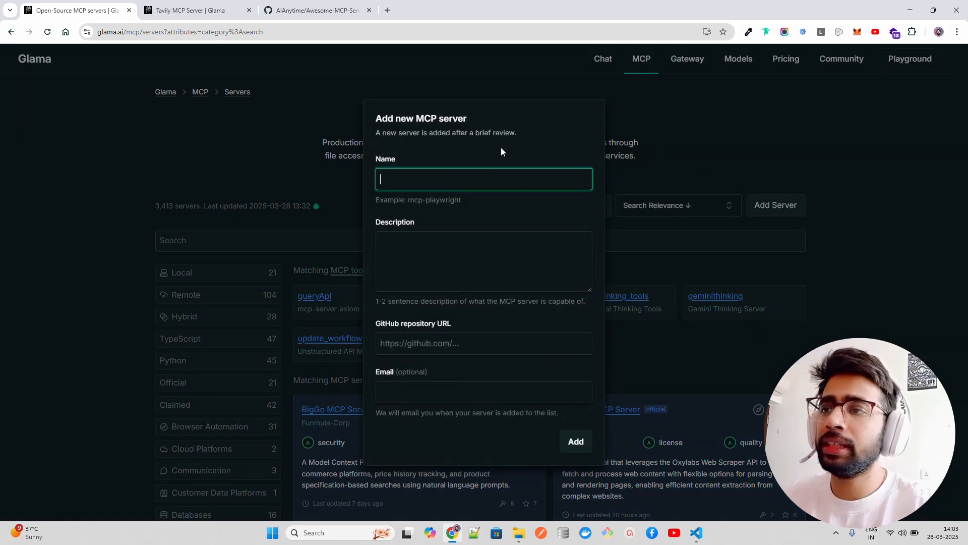
- Copy the linkedin-profile-mcp folder name from GitHub into the form's Name field
left_click(315, 10)
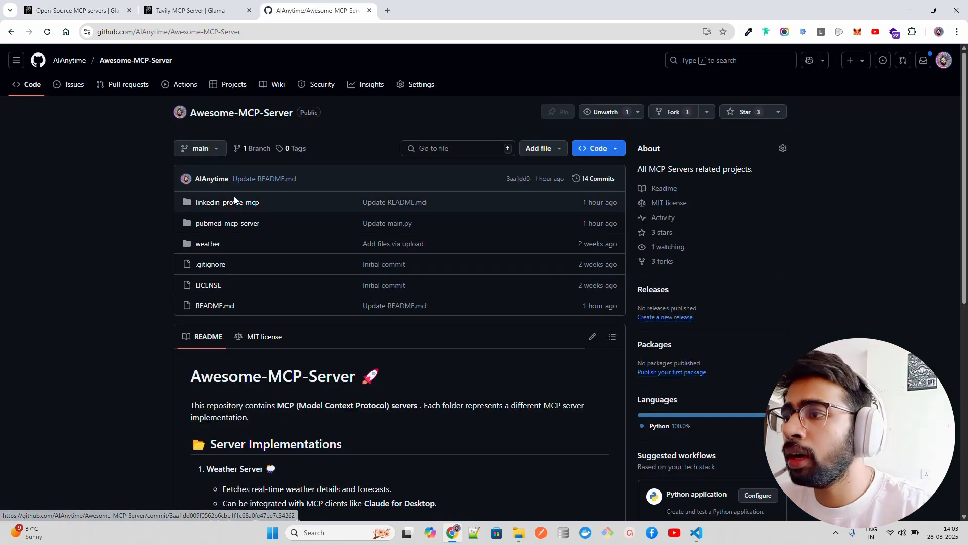
left_click(227, 202)
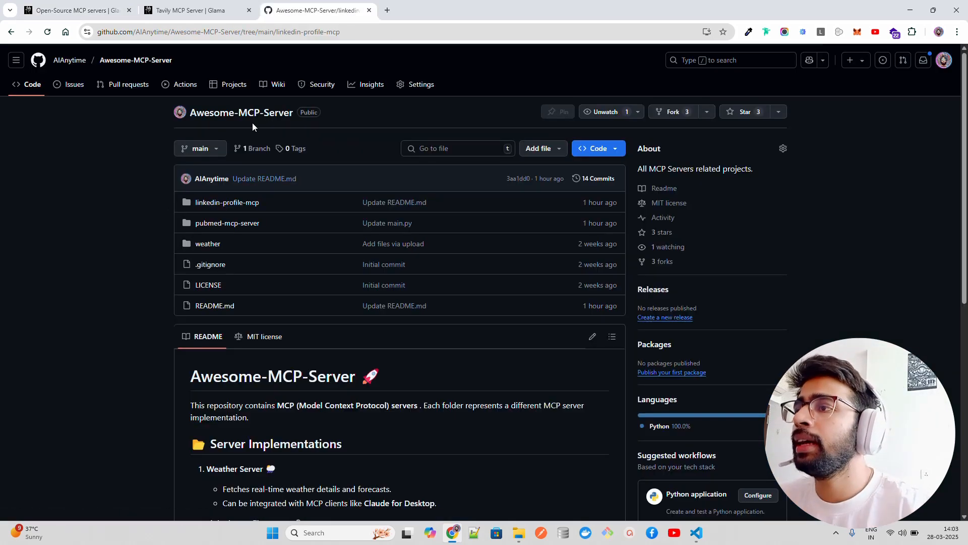
left_click(226, 201)
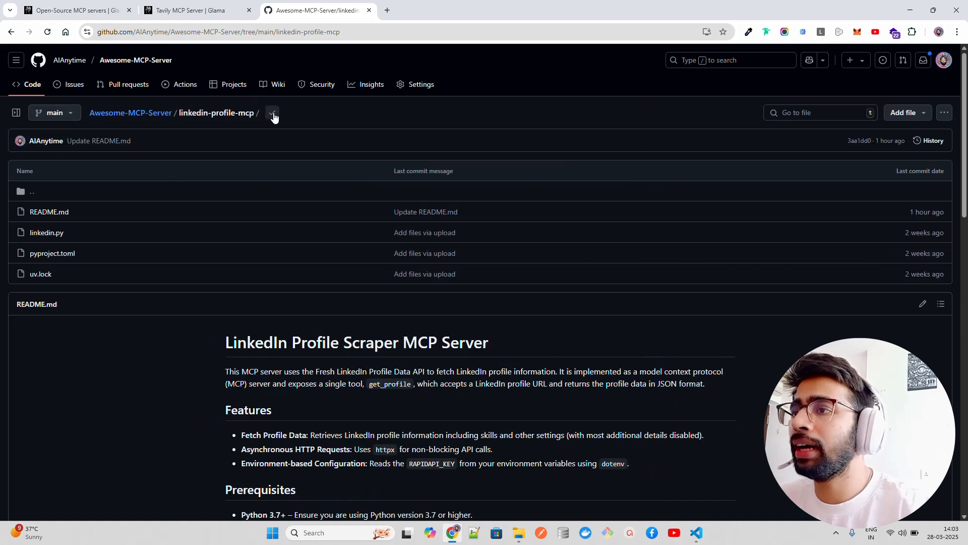
double_click(217, 112)
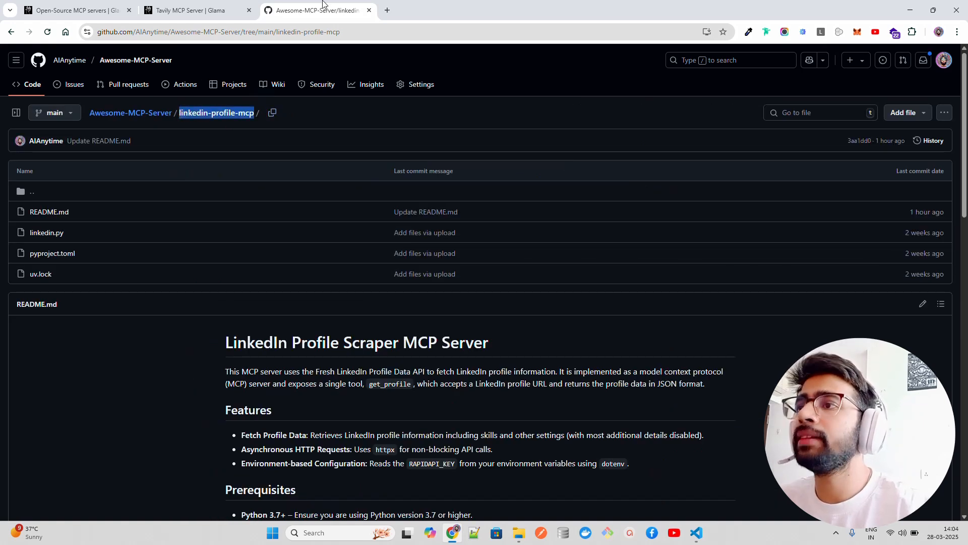
left_click(72, 10)
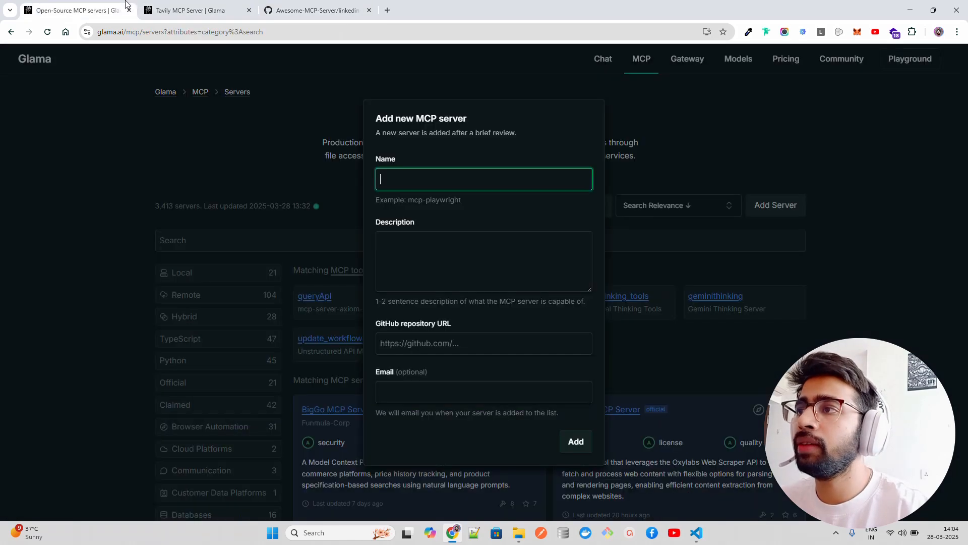
type("linkedin-profile-mcp")
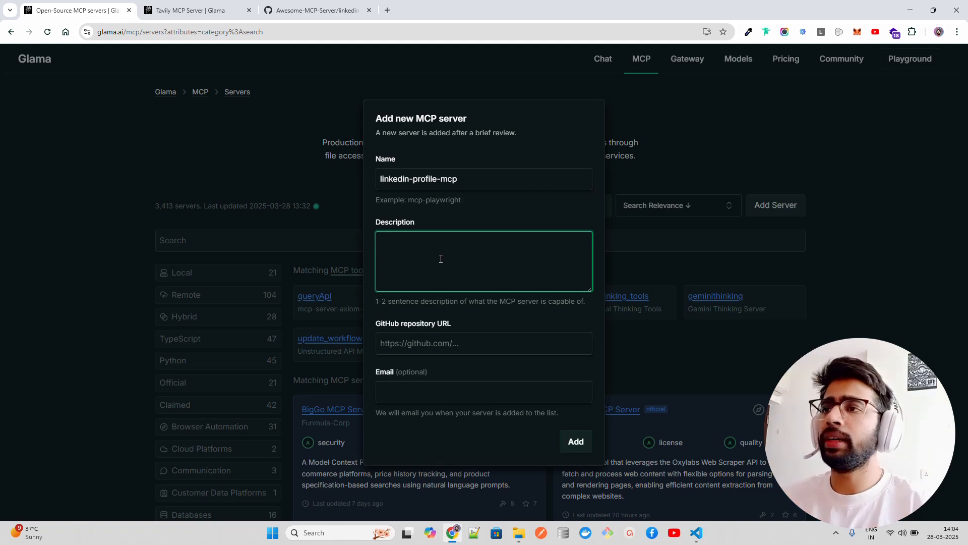
- Fill the Description with the README intro about the MCP server exposing a single tool
left_click(316, 10)
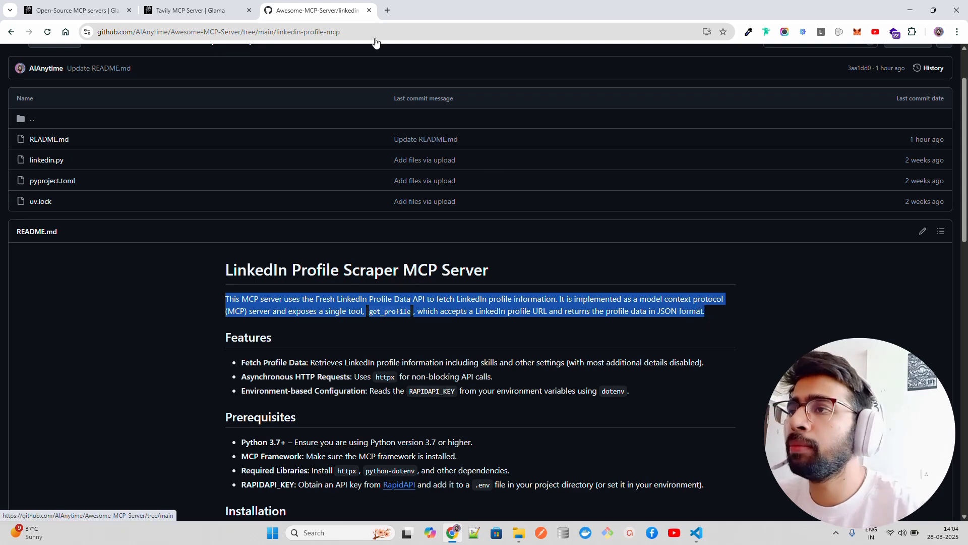
left_click(198, 10)
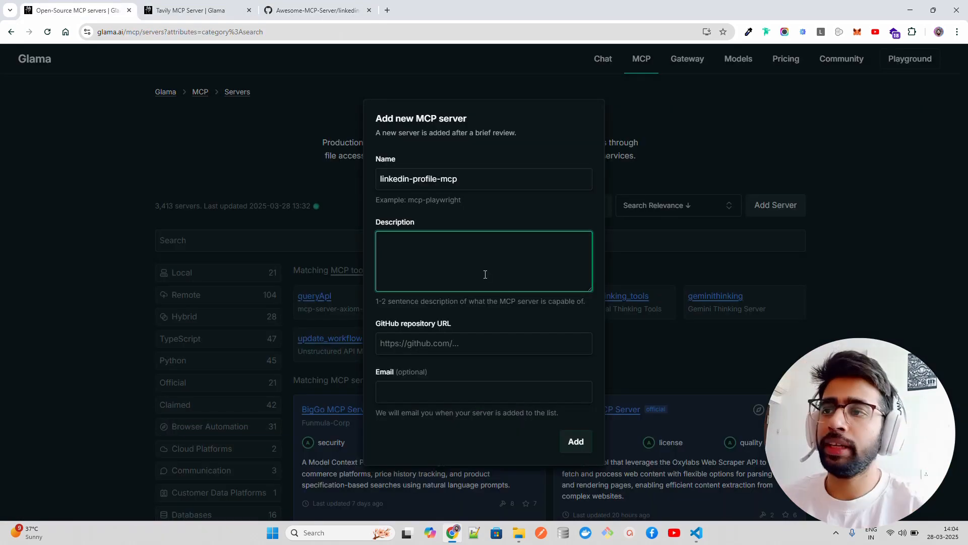
type("implemented as a model context protocol (MCP) server and exposes a single tool, get_profile, which accepts a LinkedIn profile URL and returns the profile data in JSON format.")
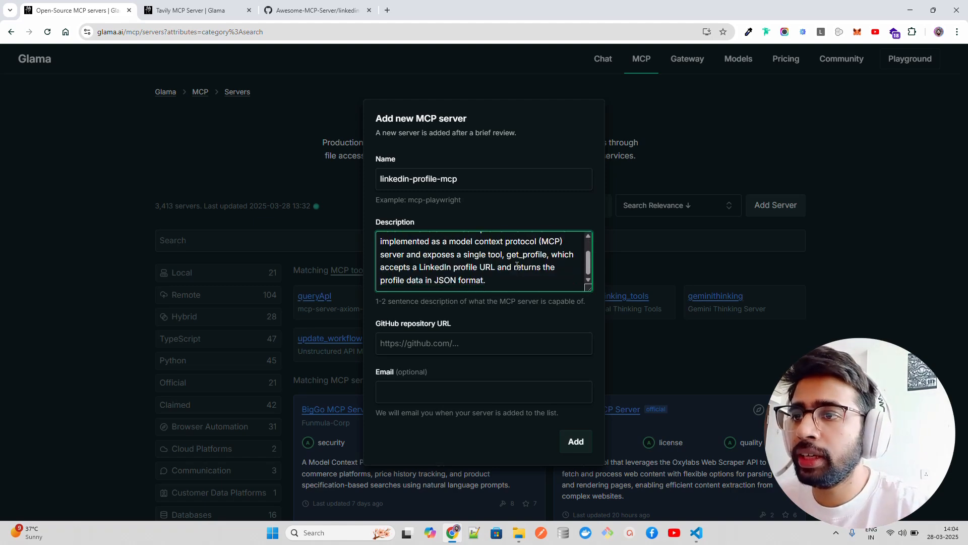
- Add the repository's GitHub URL and accept the suggested contact email
left_click(317, 10)
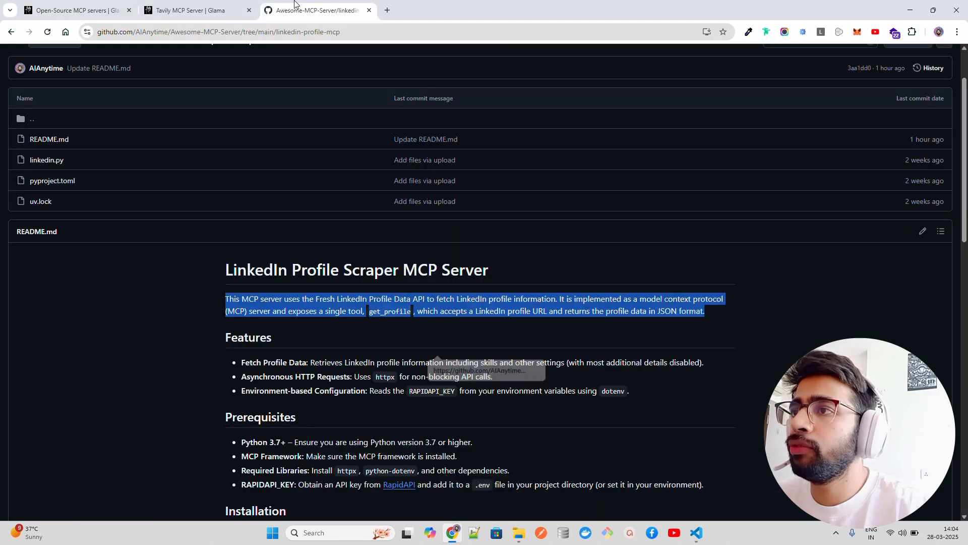
scroll("up", 3)
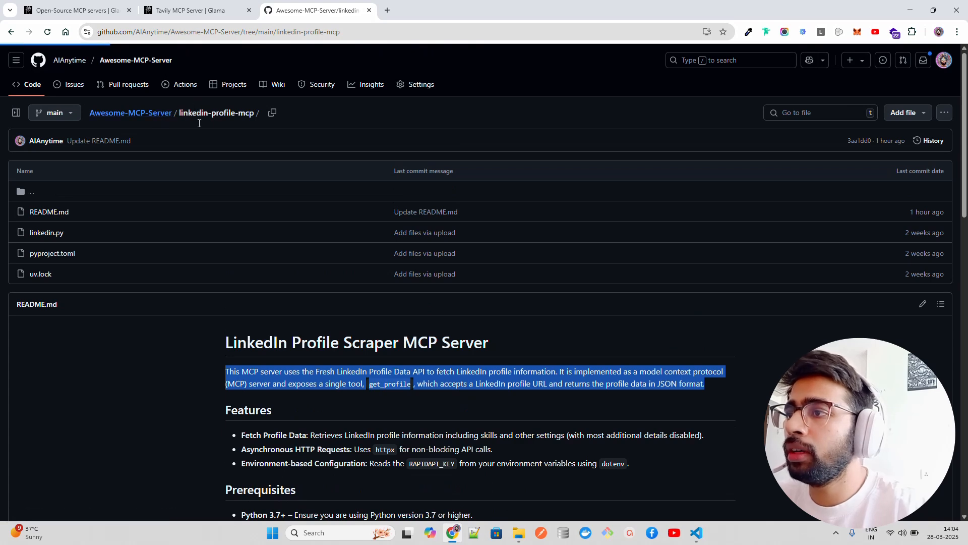
left_click(130, 113)
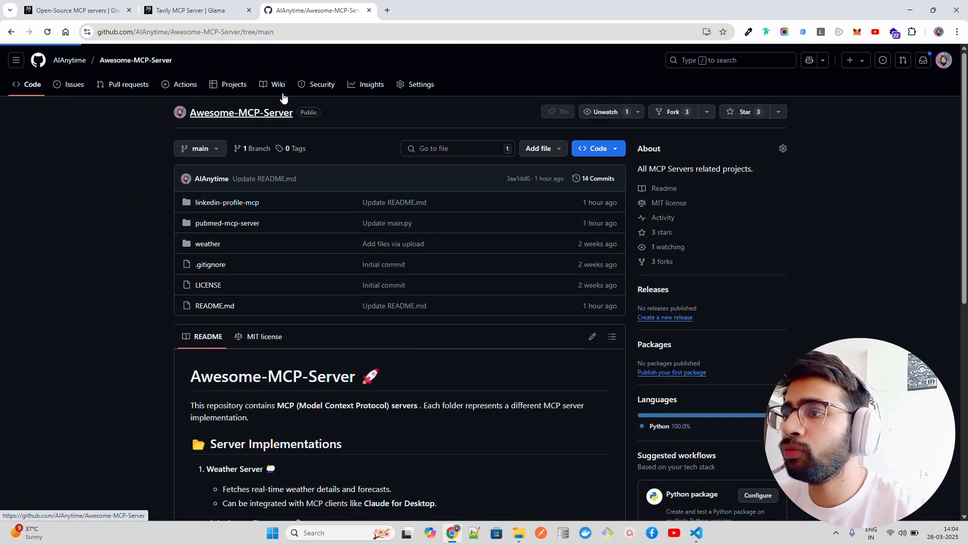
left_click(226, 201)
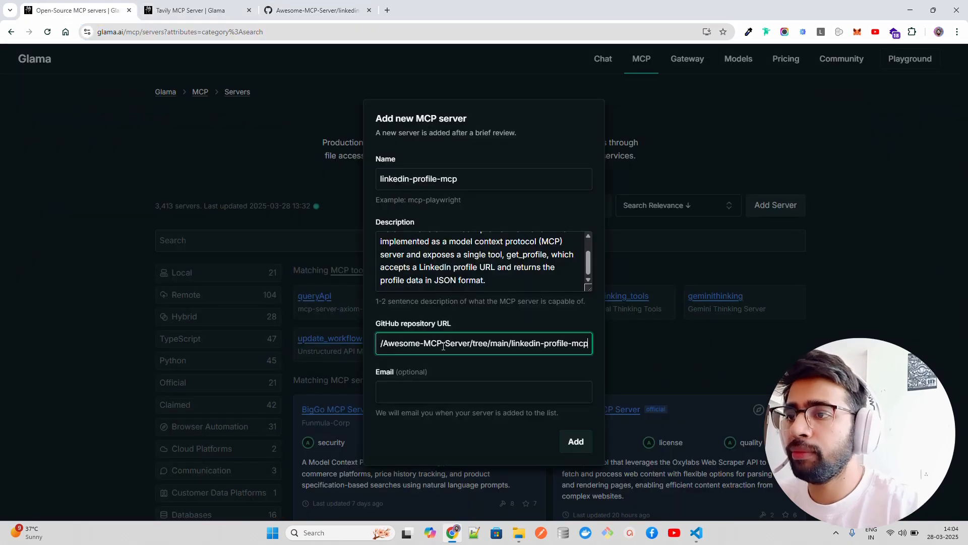
type("aian")
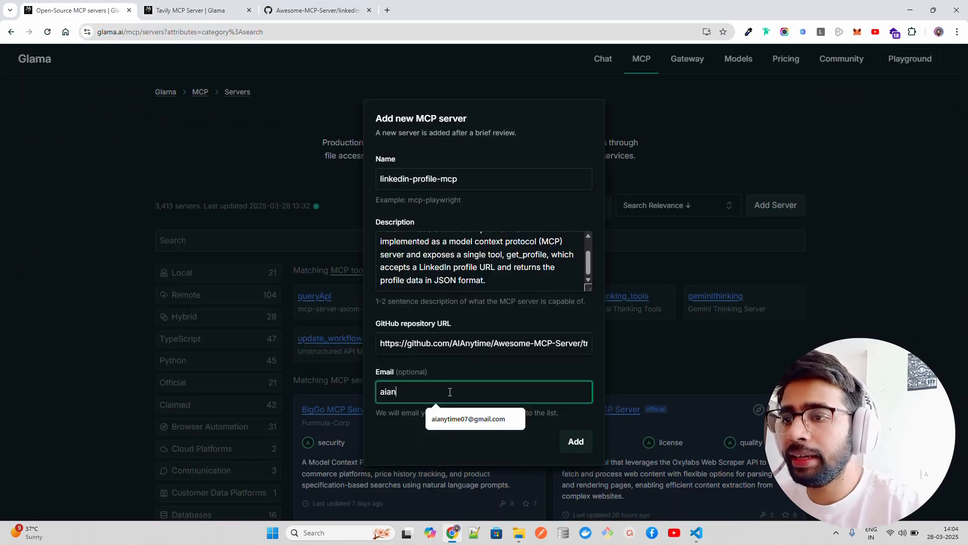
left_click(468, 419)
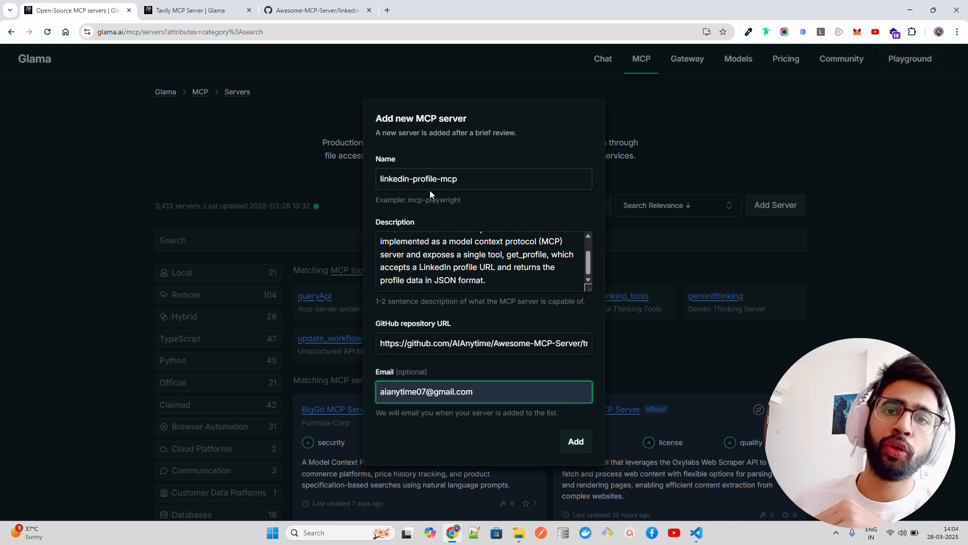
mouse_move(454, 237)
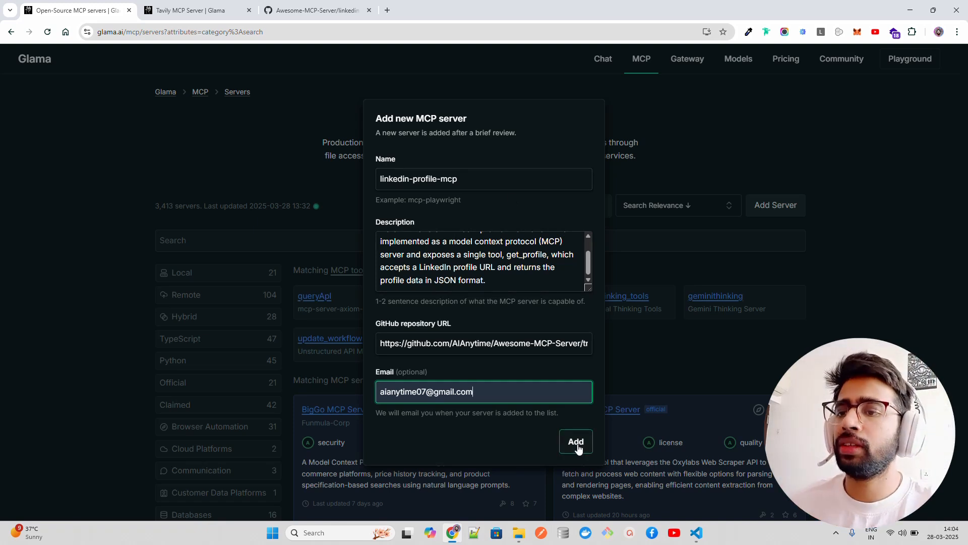
- Submit the linkedin-profile-mcp server for review and browse the Search-filtered directory
left_click(575, 442)
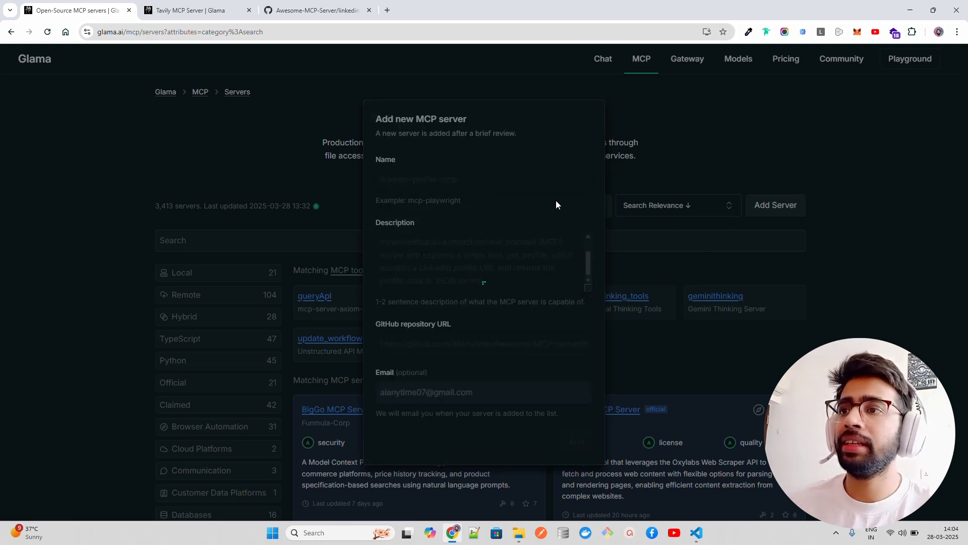
mouse_move(765, 155)
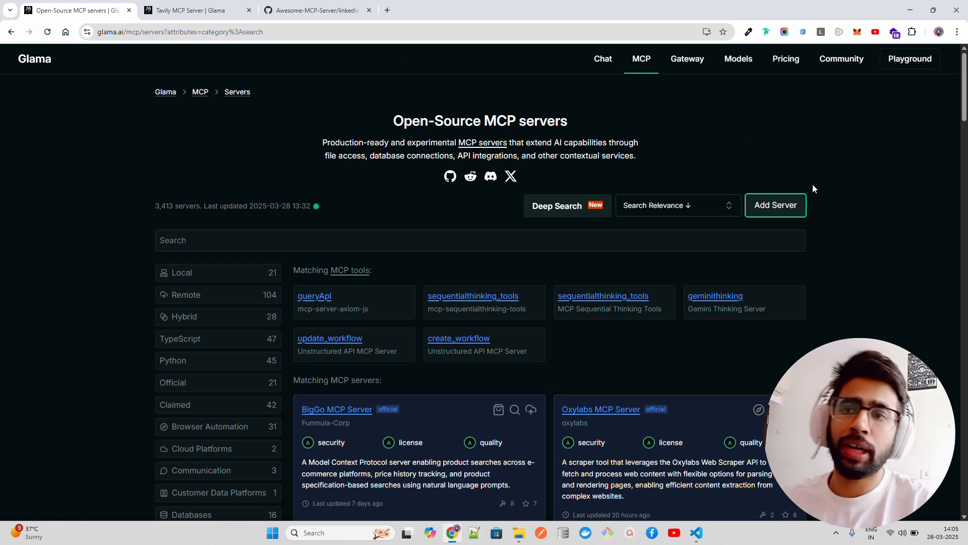
mouse_move(847, 222)
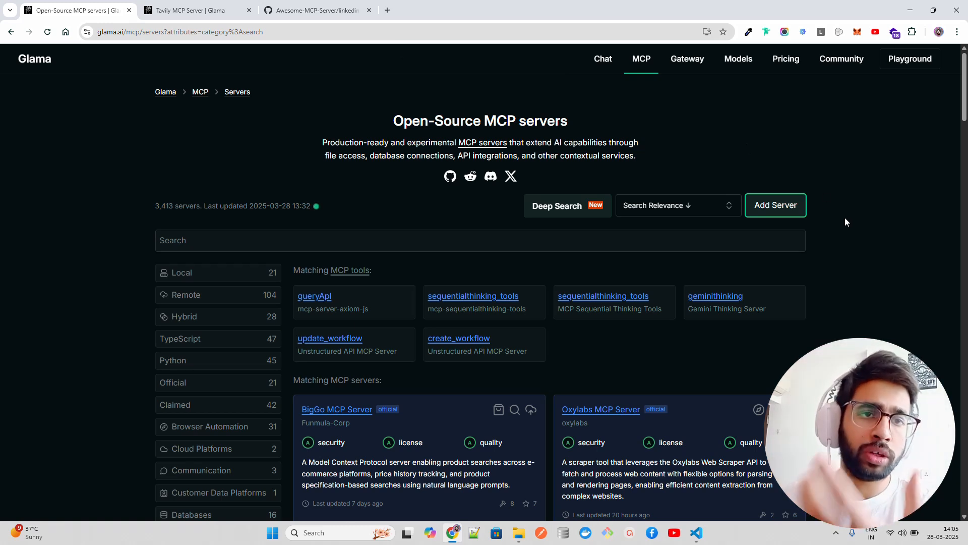
mouse_move(822, 249)
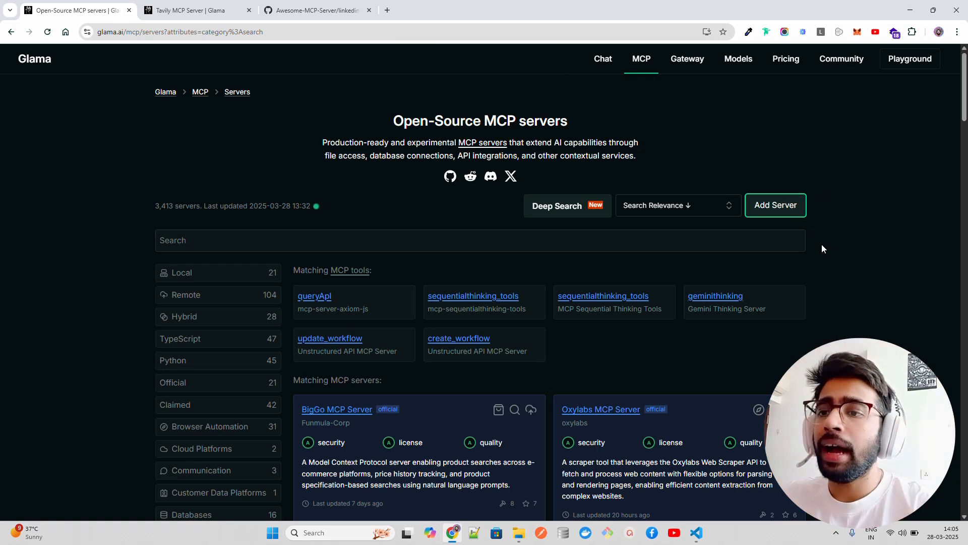
mouse_move(742, 138)
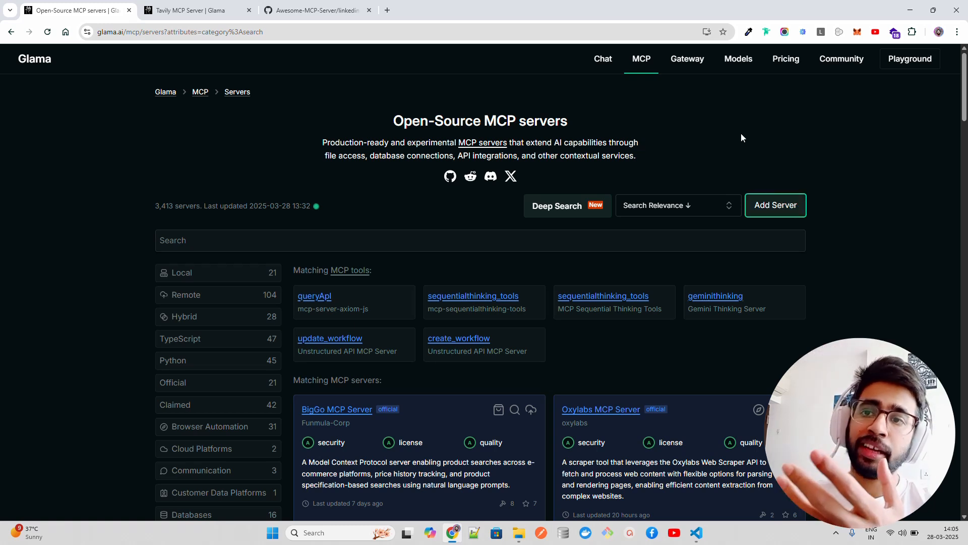
mouse_move(836, 177)
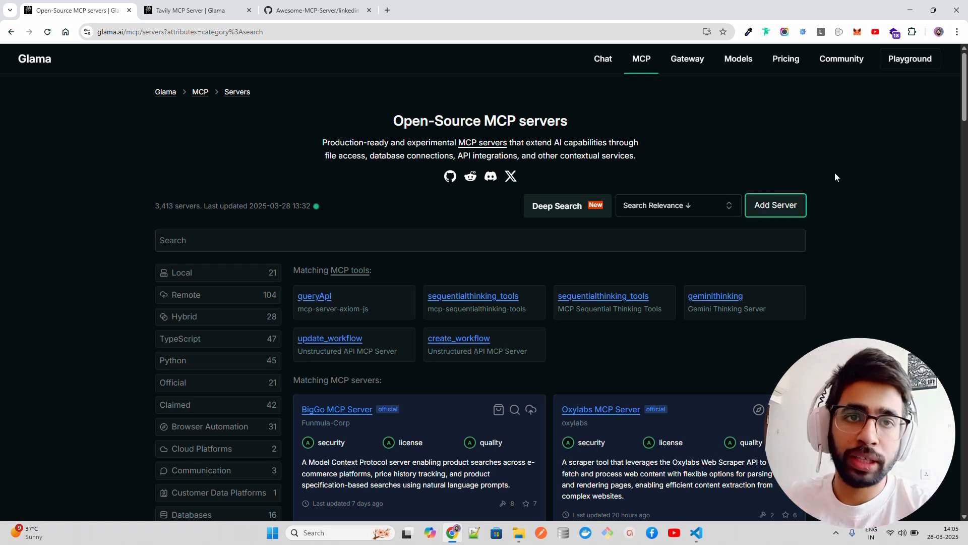
mouse_move(856, 253)
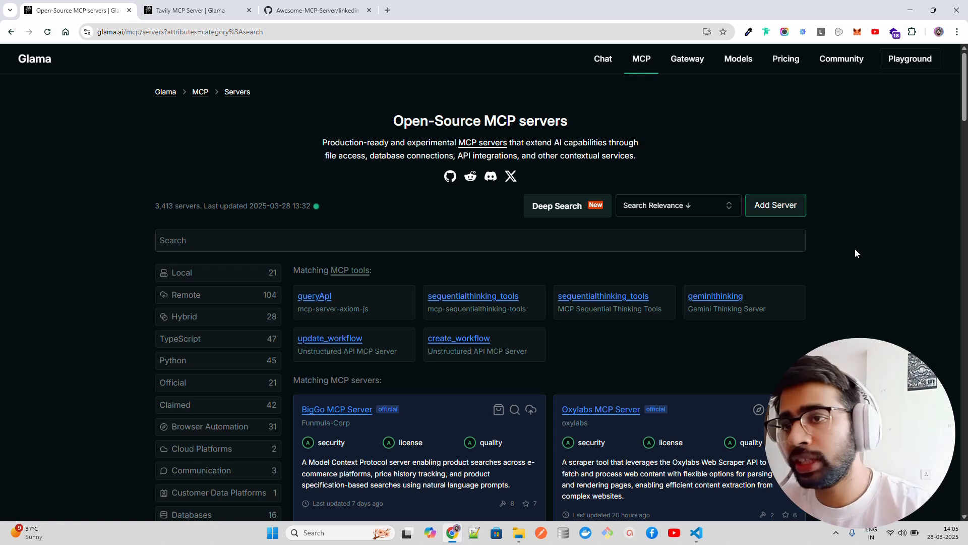
scroll("down", 3)
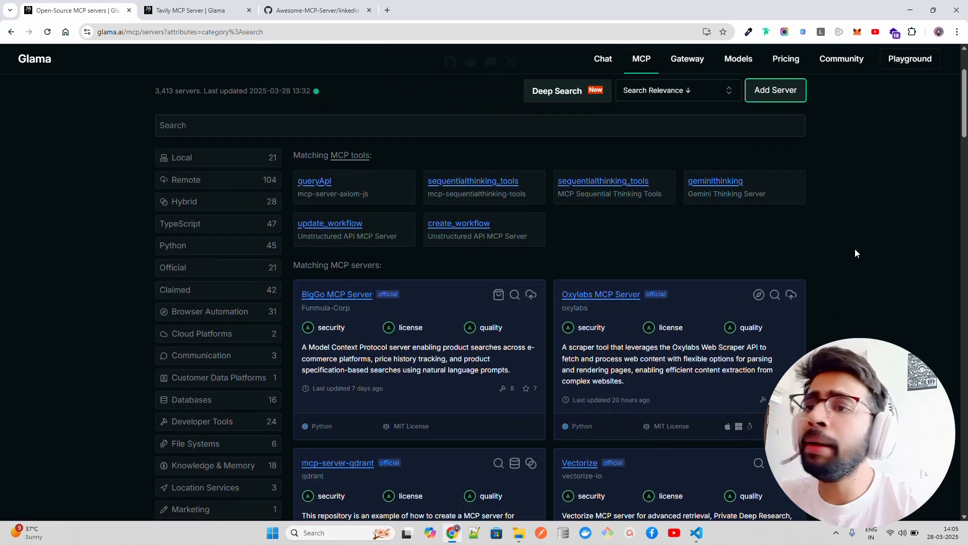
scroll("down", 3)
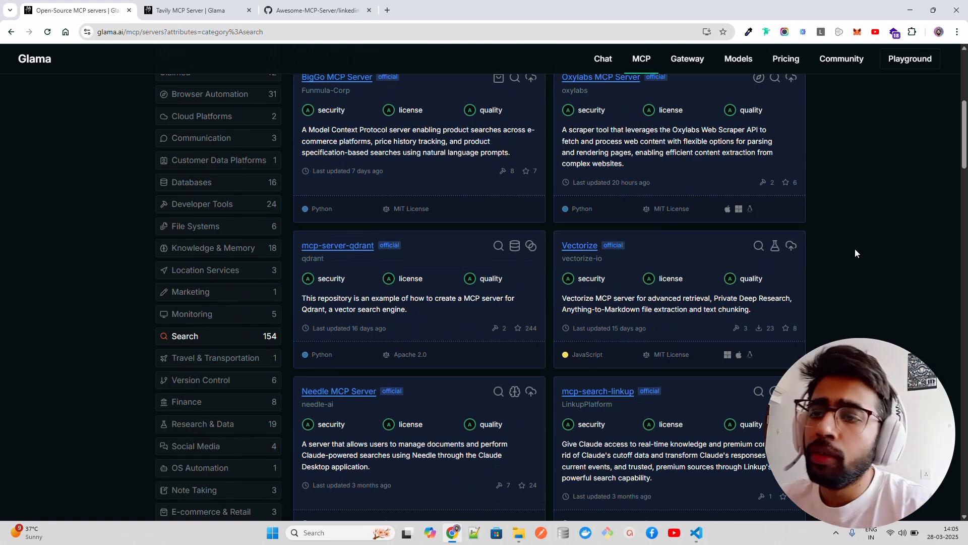
- Read down the Tavily MCP Server page to the 'Configuring Cline' section and its JSON config
left_click(198, 11)
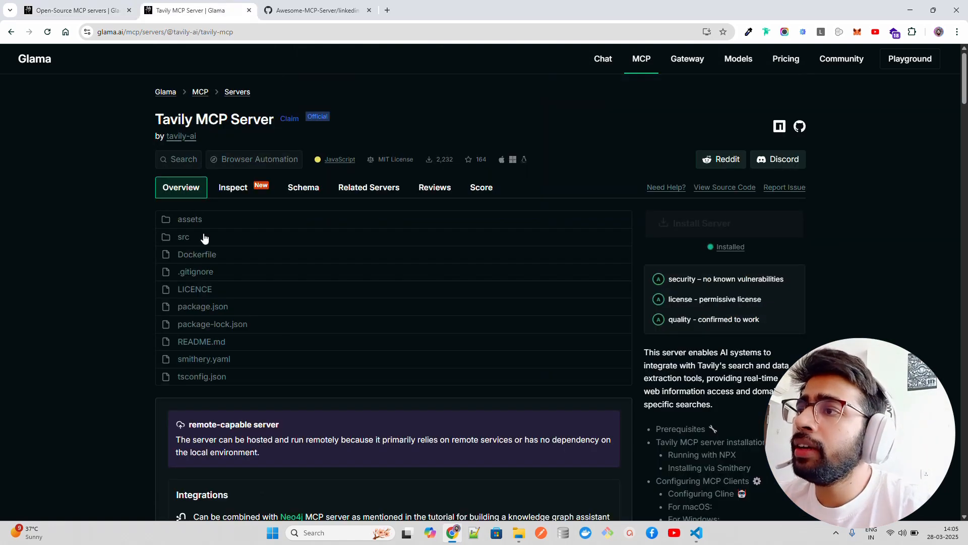
mouse_move(245, 132)
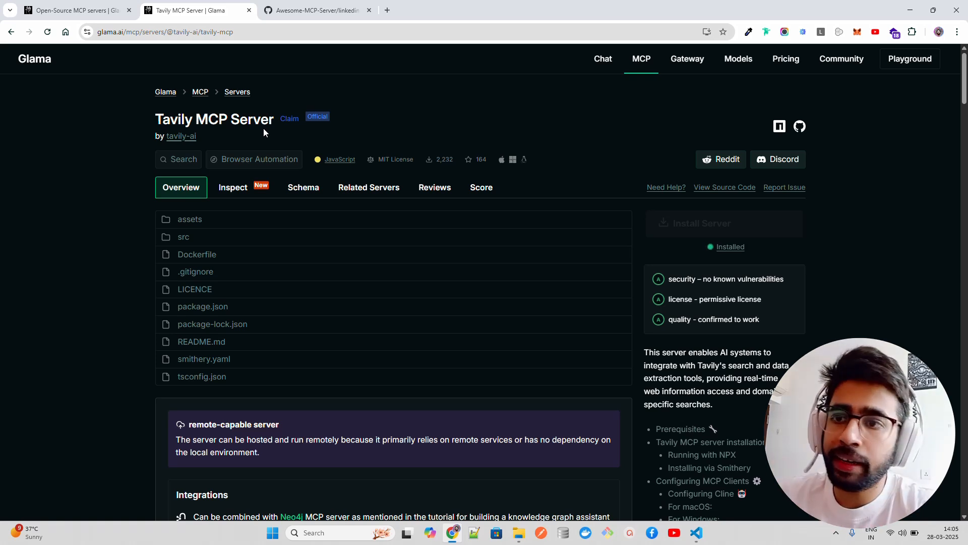
mouse_move(104, 253)
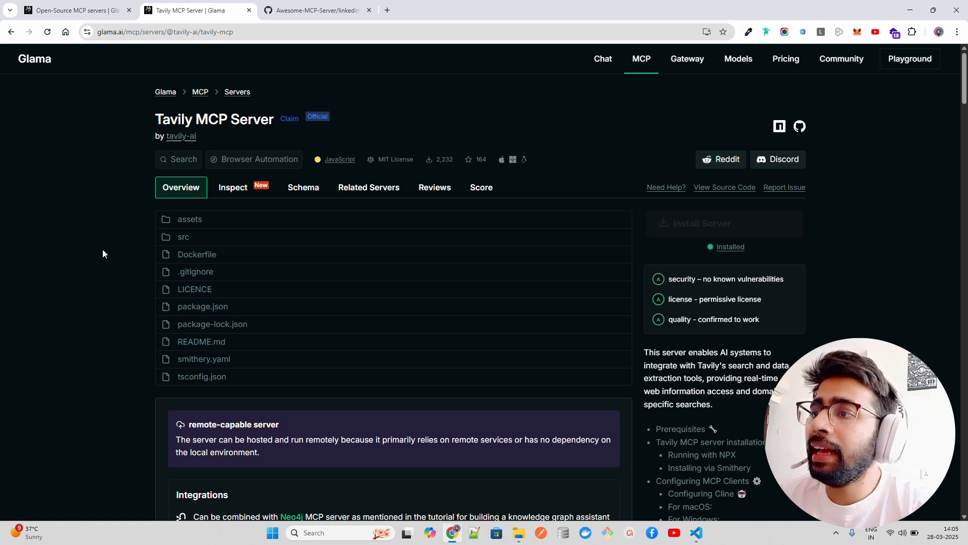
scroll("down", 3)
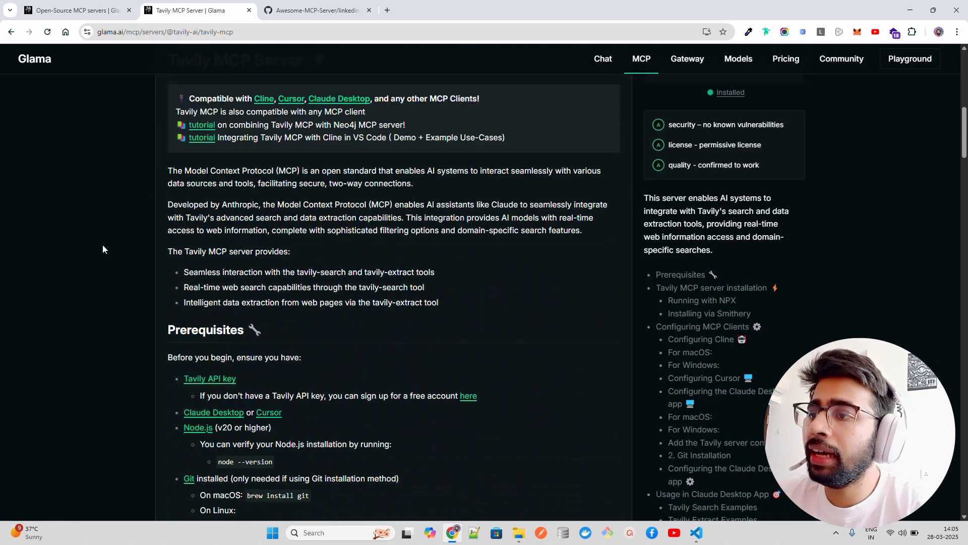
scroll("down", 3)
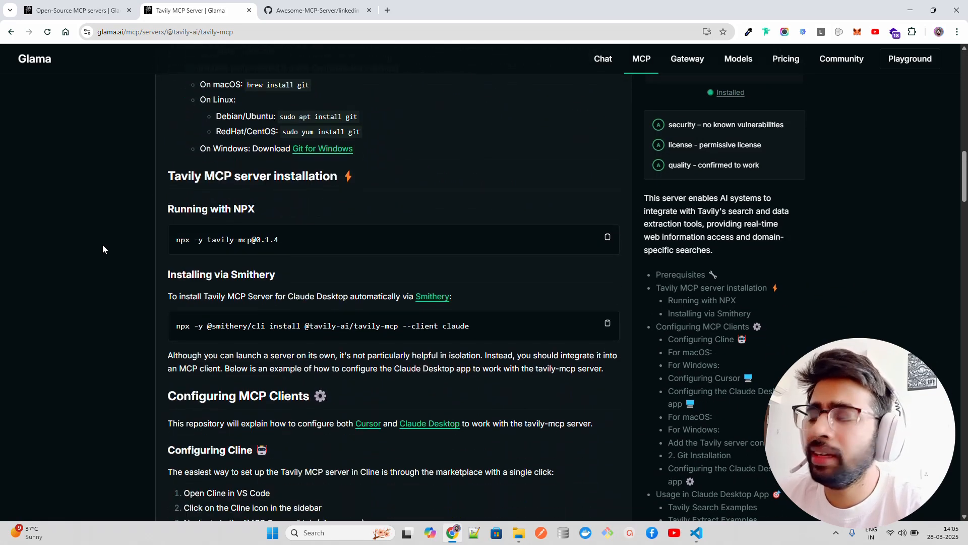
scroll("down", 3)
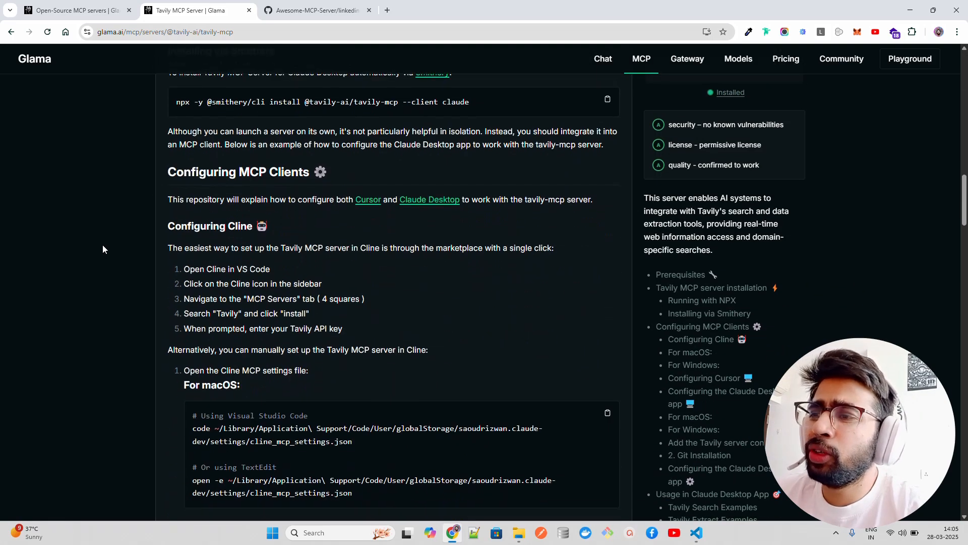
scroll("down", 3)
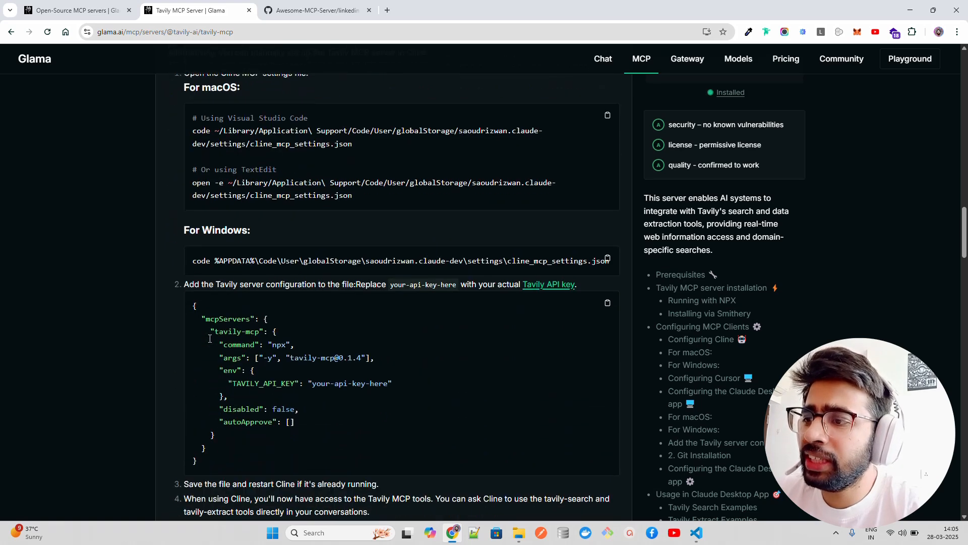
scroll("down", 3)
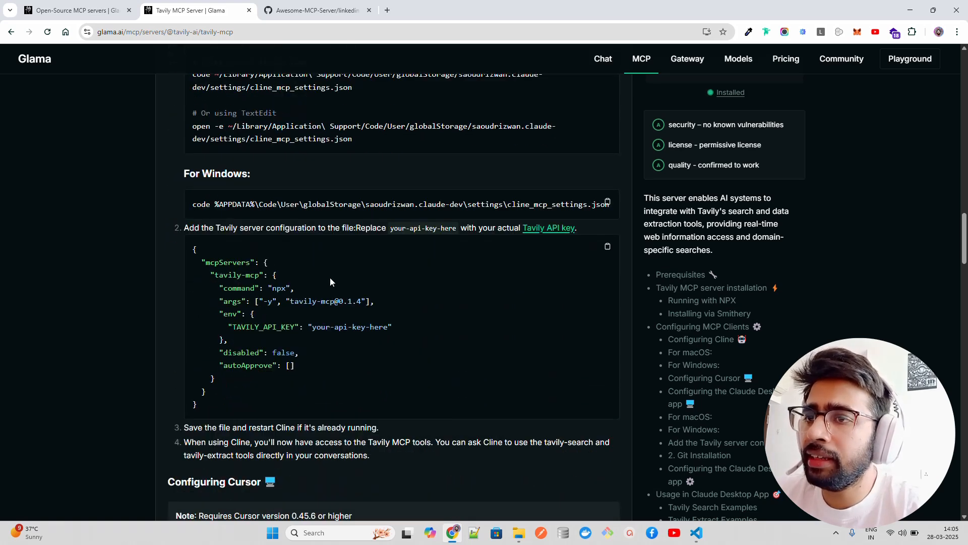
scroll("up", 3)
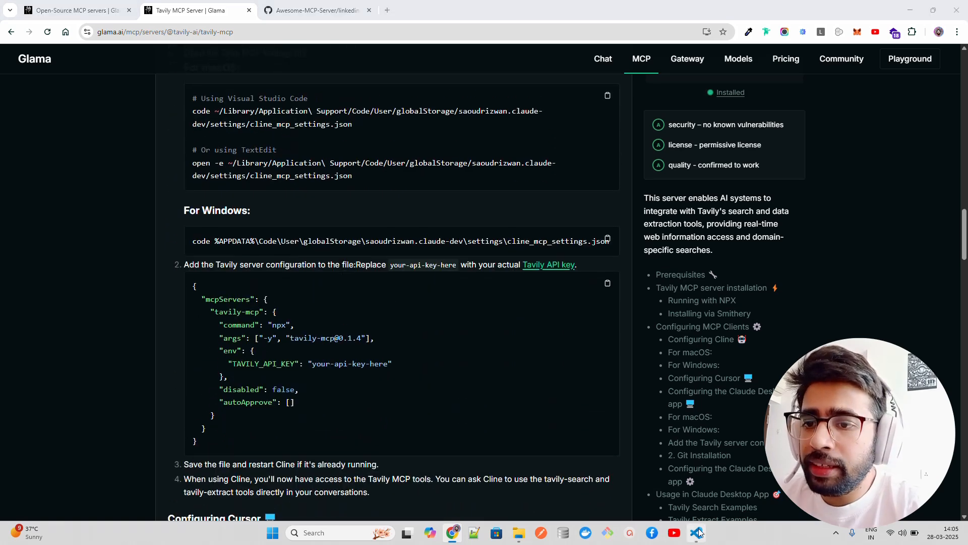
- In VS Code's Cline sidebar, review the past Tavily MCP setup task
left_click(696, 533)
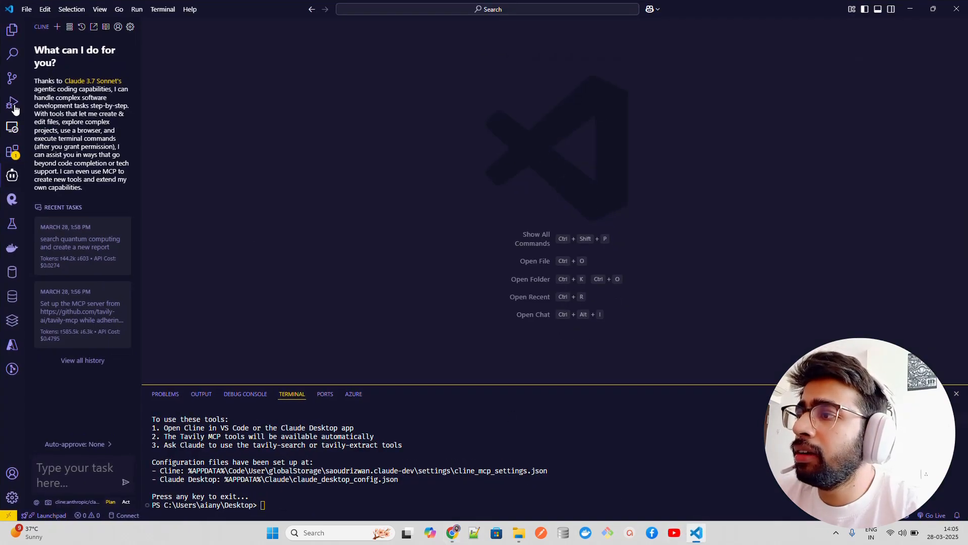
left_click(12, 29)
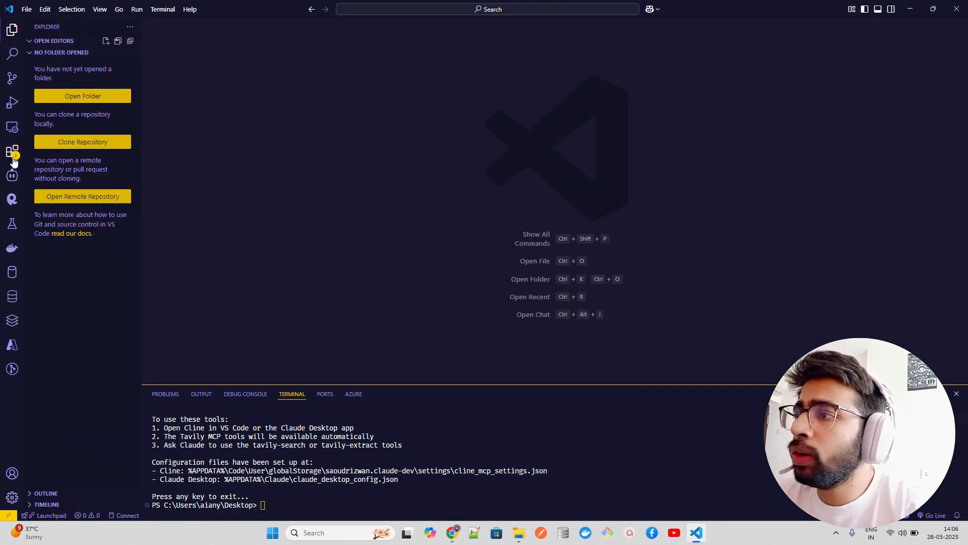
left_click(13, 176)
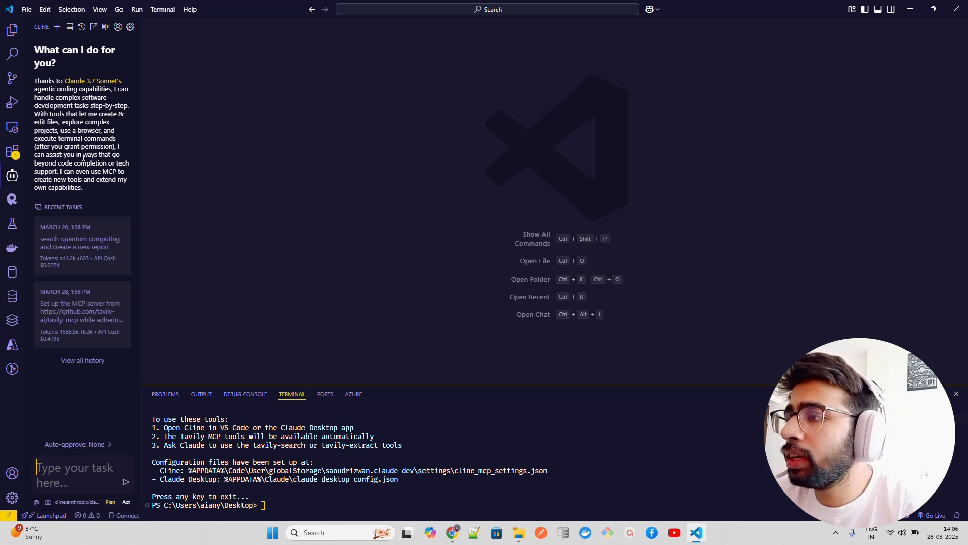
mouse_move(90, 69)
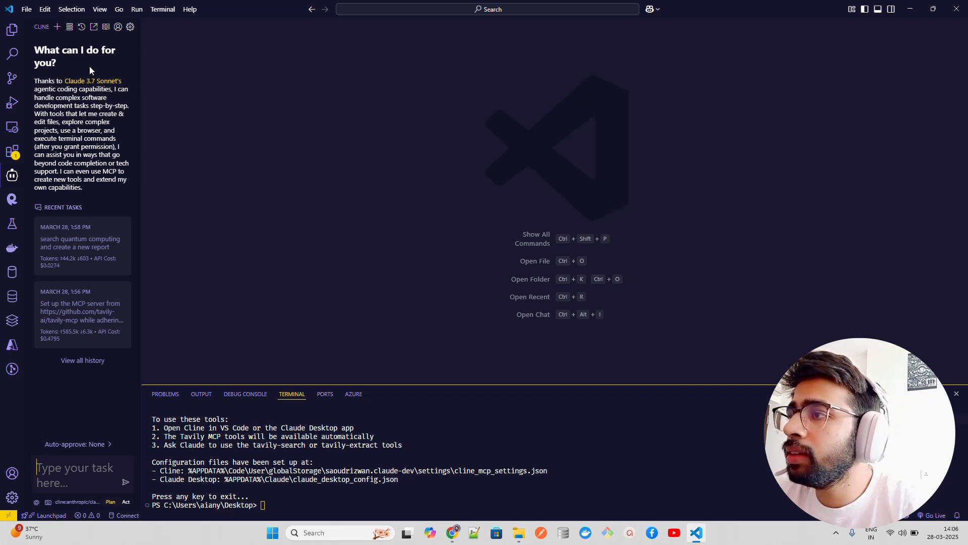
mouse_move(58, 455)
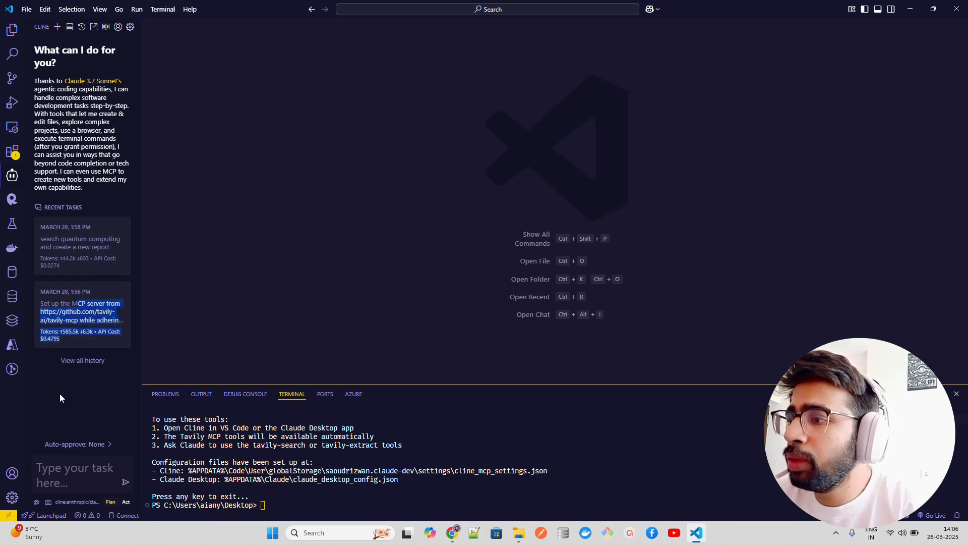
left_click(80, 318)
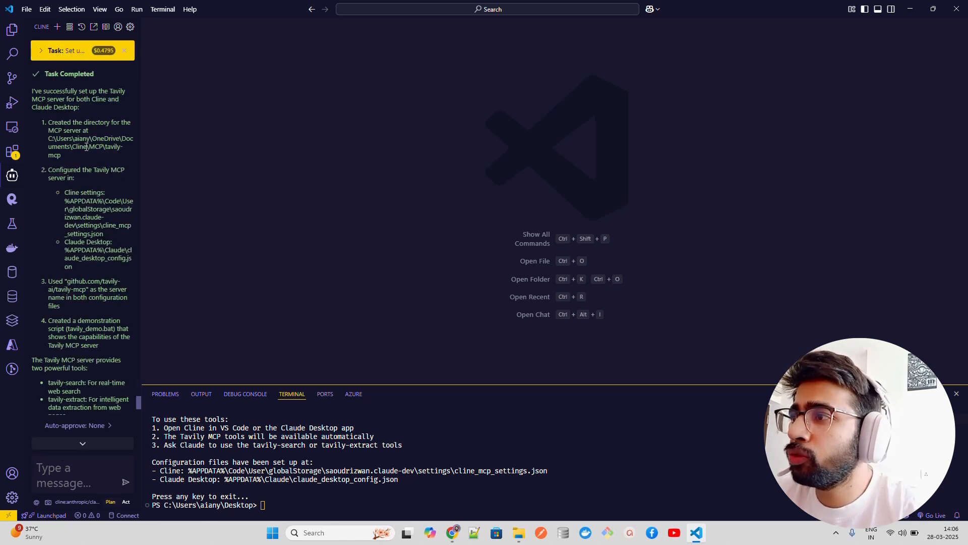
scroll("up", 3)
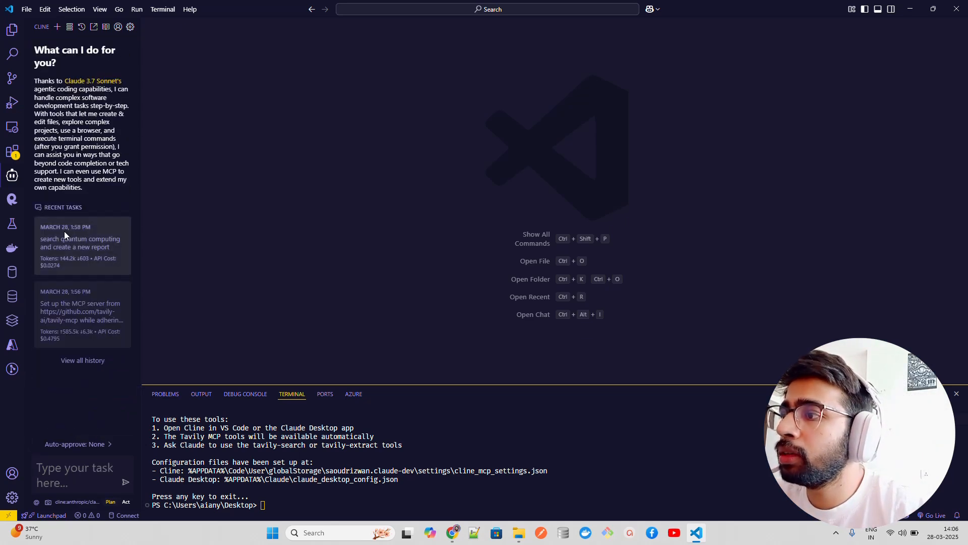
- Review Cline's earlier 'search quantum computing' task conversation
left_click(79, 243)
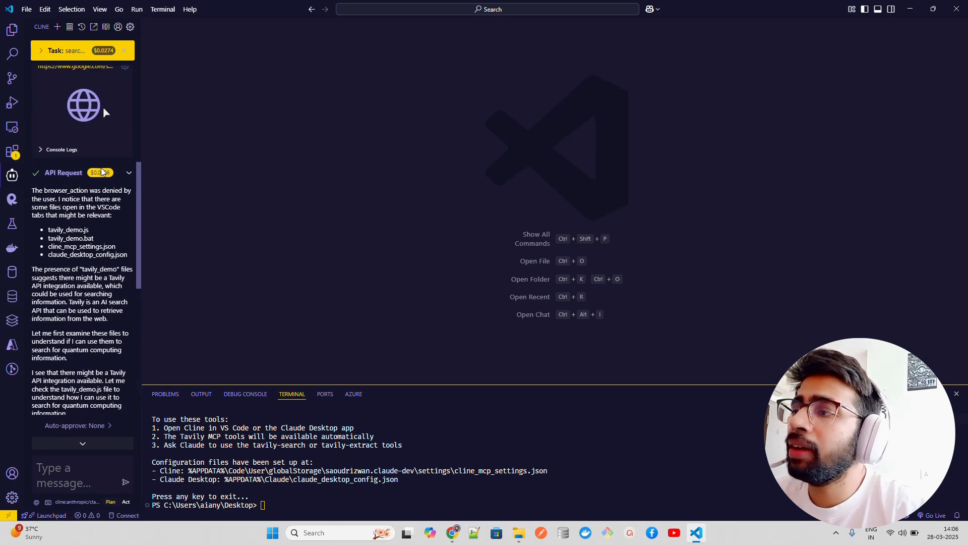
scroll("up", 3)
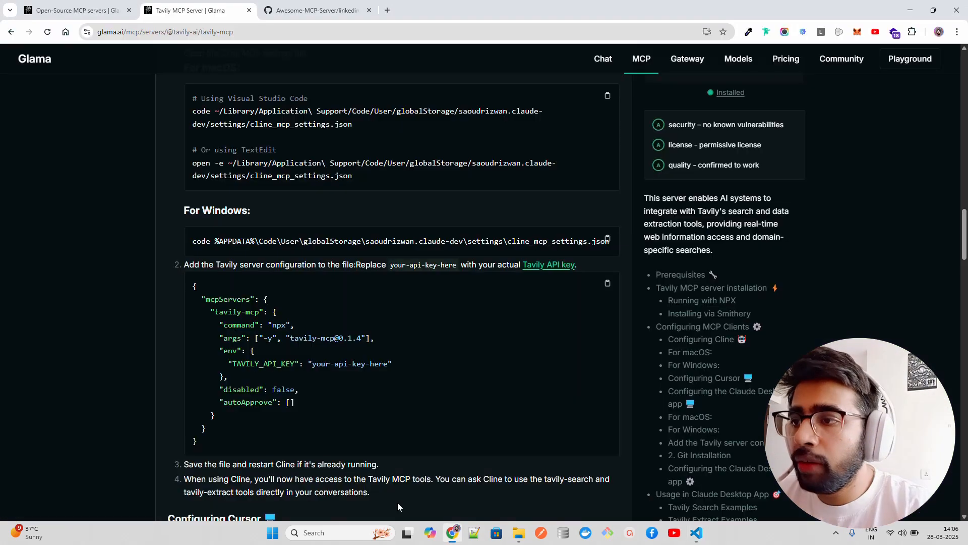
- Scroll the Tavily page to the install commands and Cline's one-click marketplace setup steps
scroll("up", 3)
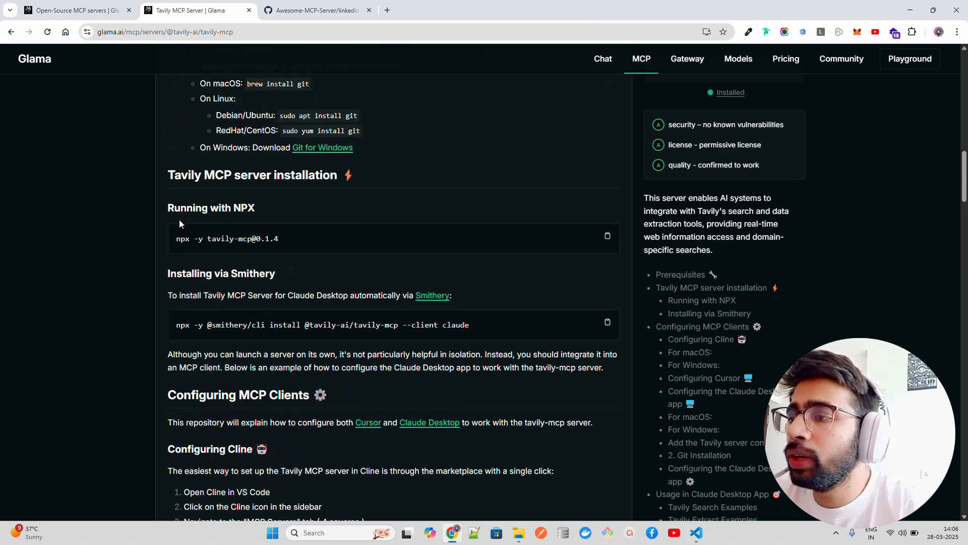
scroll("down", 3)
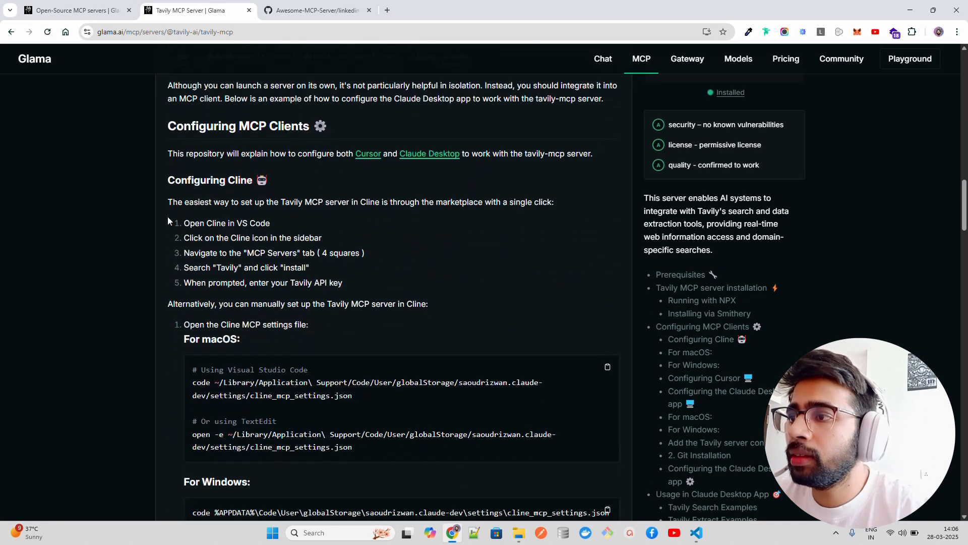
scroll("down", 3)
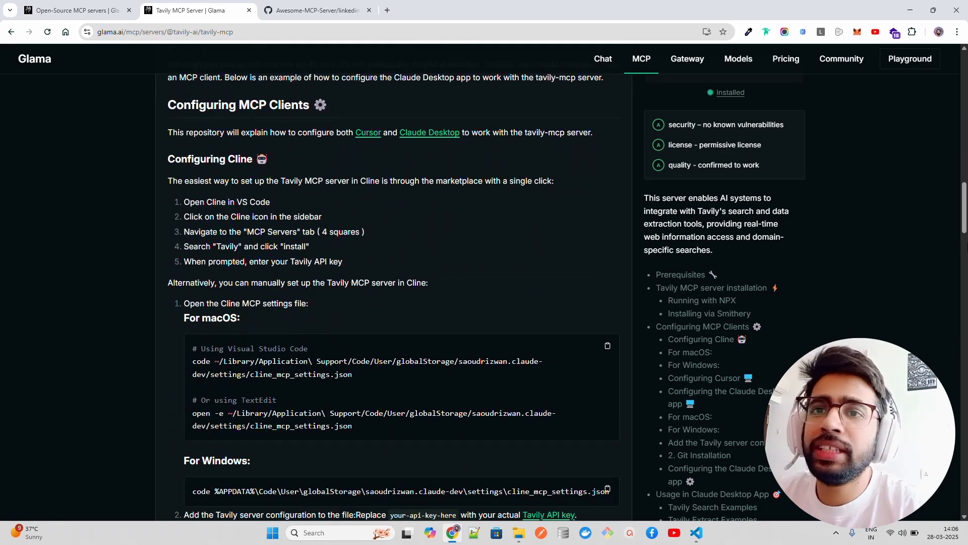
- In VS Code's Extensions view, find 'cline' and show the Cline extension's details page
left_click(696, 533)
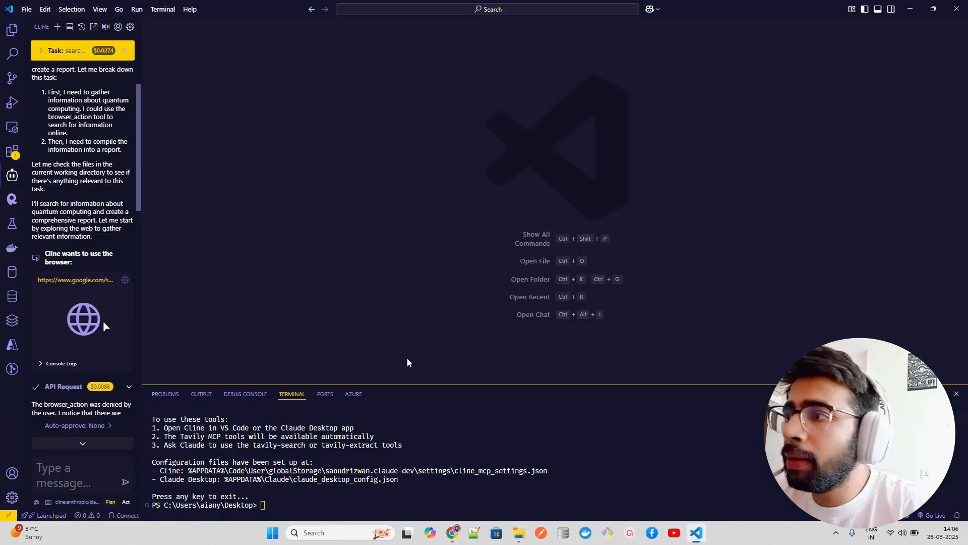
mouse_move(14, 126)
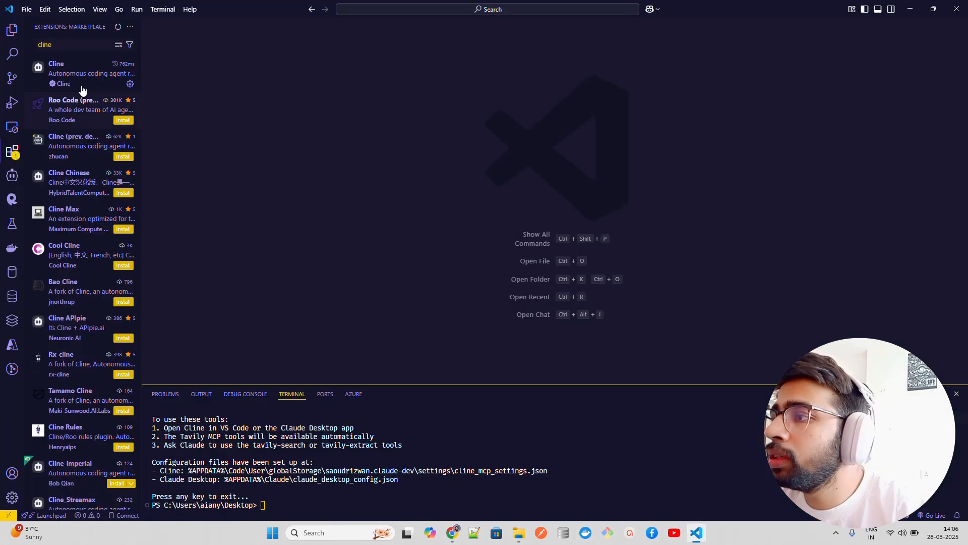
mouse_move(59, 68)
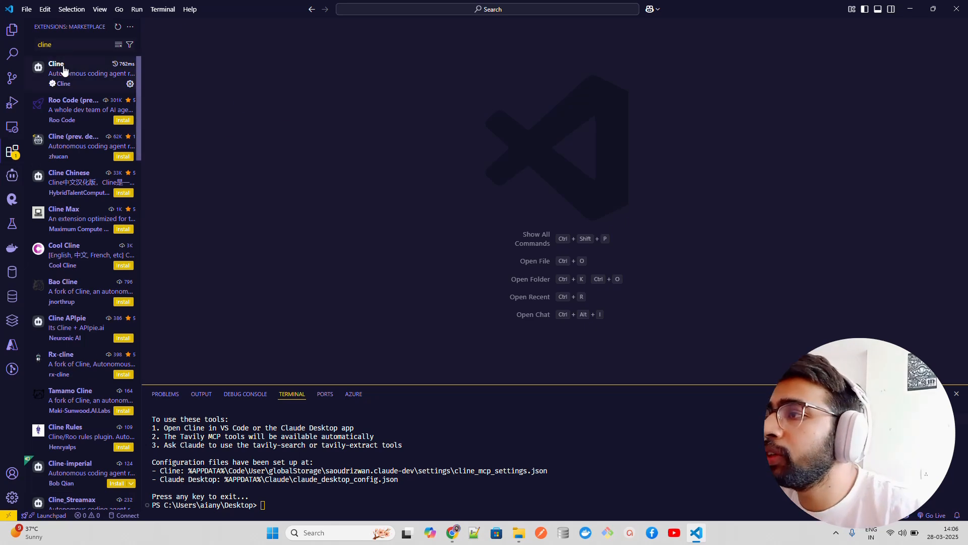
left_click(55, 64)
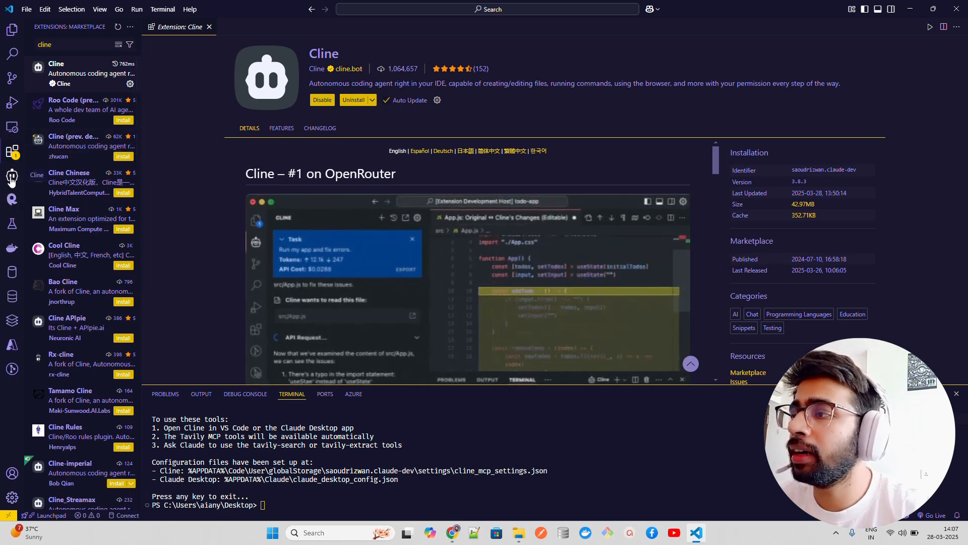
- Search 'tavily' in Cline's MCP marketplace and rerun the setup task, which fails on insufficient credits
left_click(11, 178)
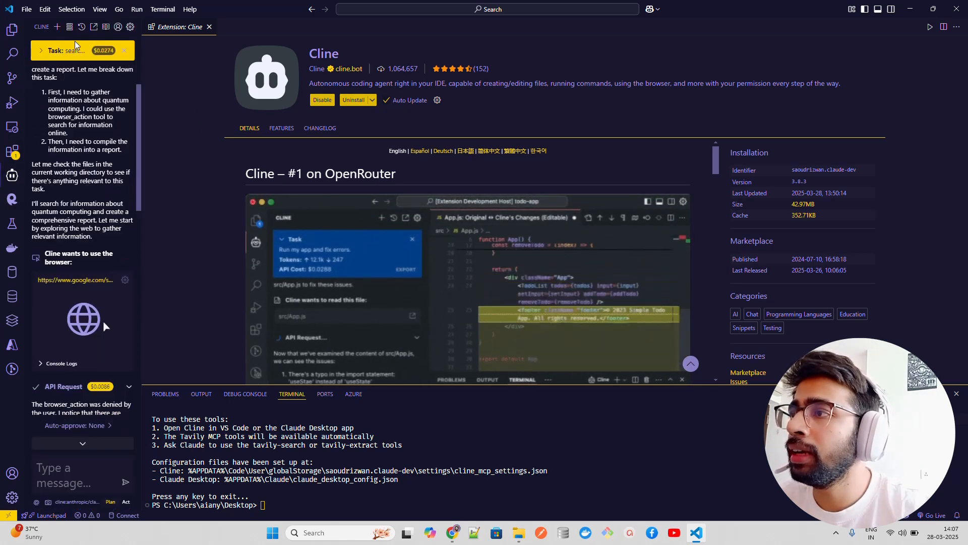
left_click(69, 27)
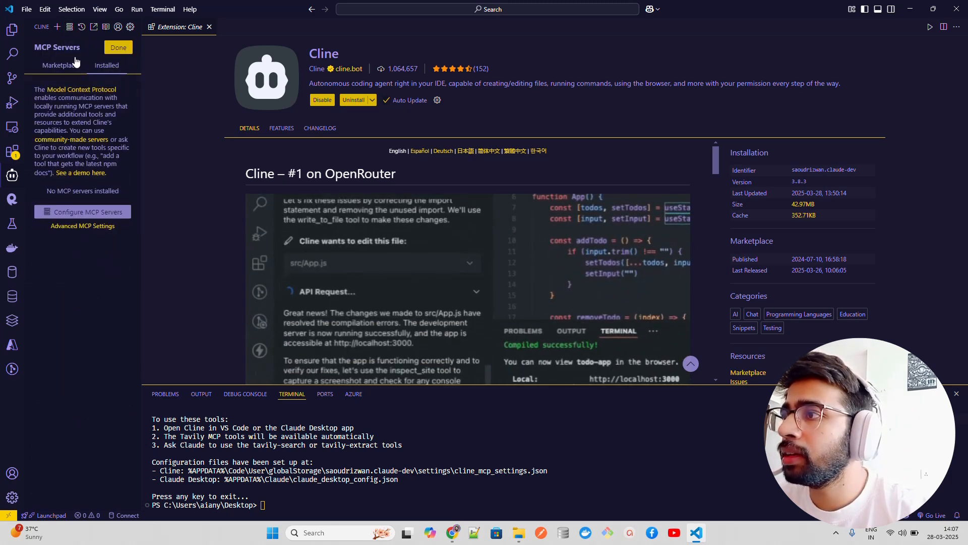
left_click(60, 65)
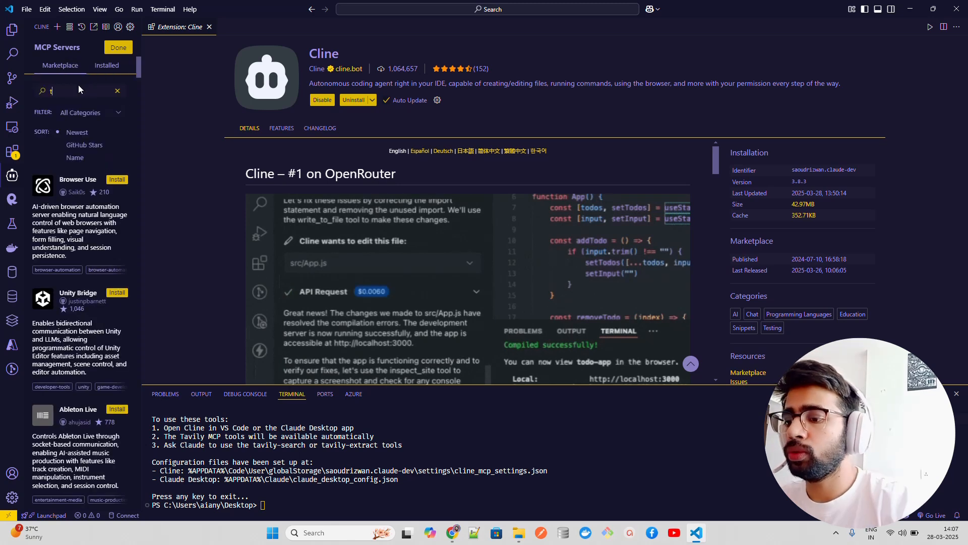
type("avily")
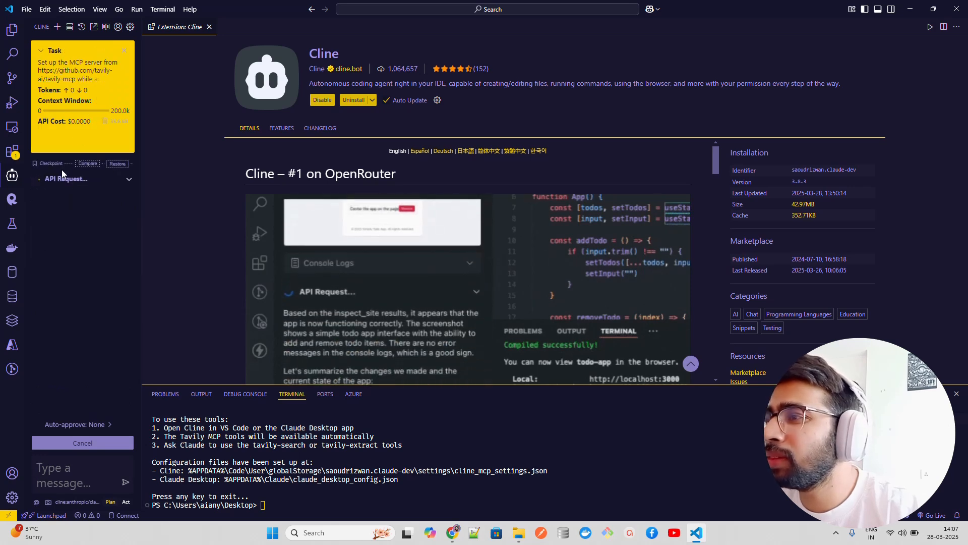
scroll("down", 3)
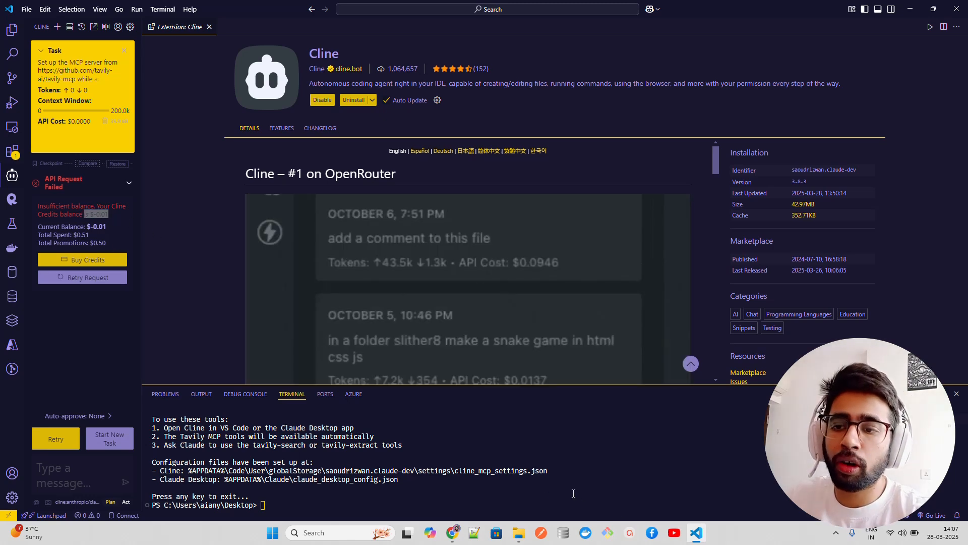
- Back in the Glama directory, add the Databases category filter, narrowing results to 16 servers
left_click(453, 533)
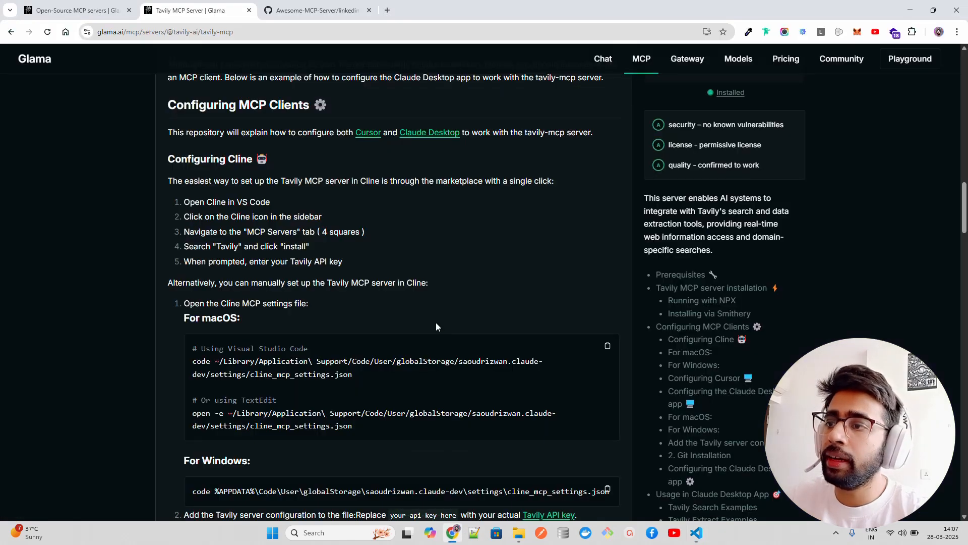
scroll("up", 3)
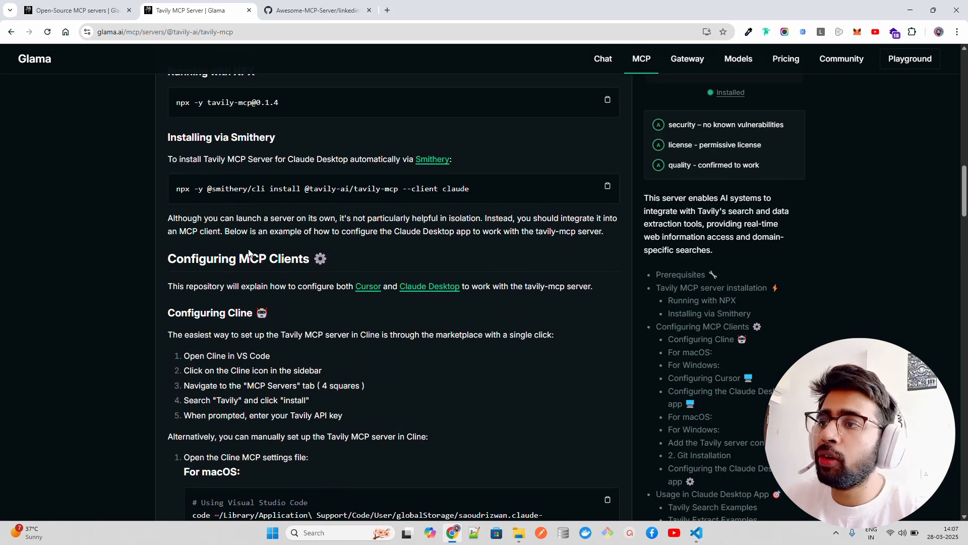
scroll("down", 3)
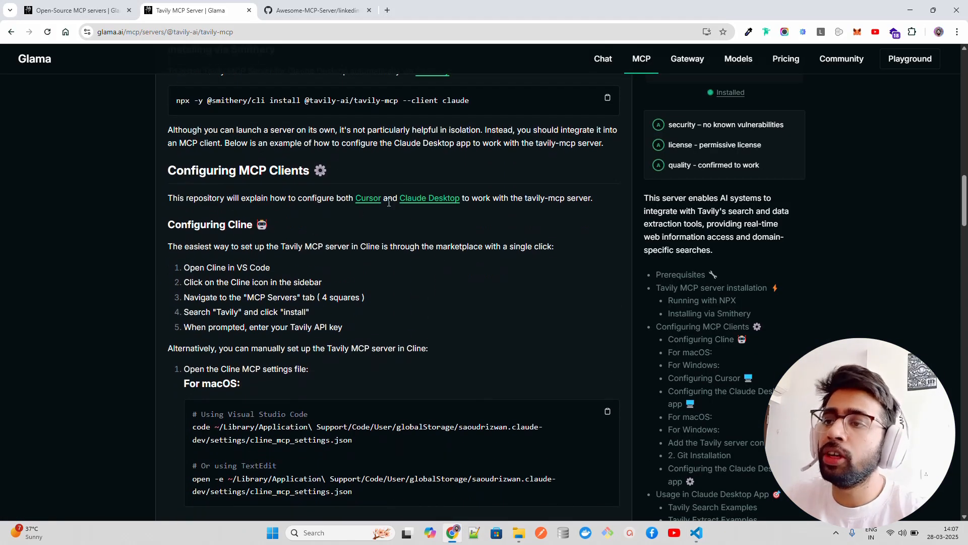
mouse_move(465, 217)
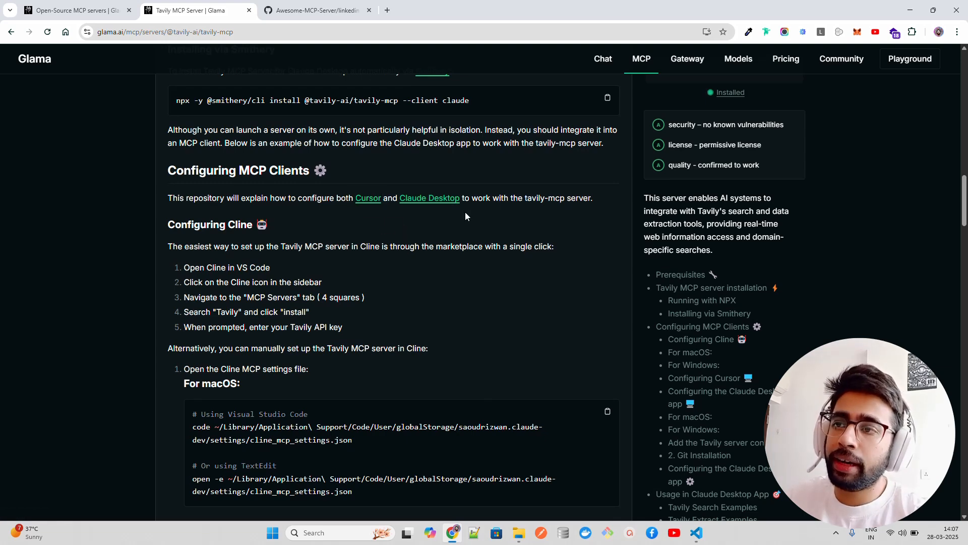
mouse_move(548, 200)
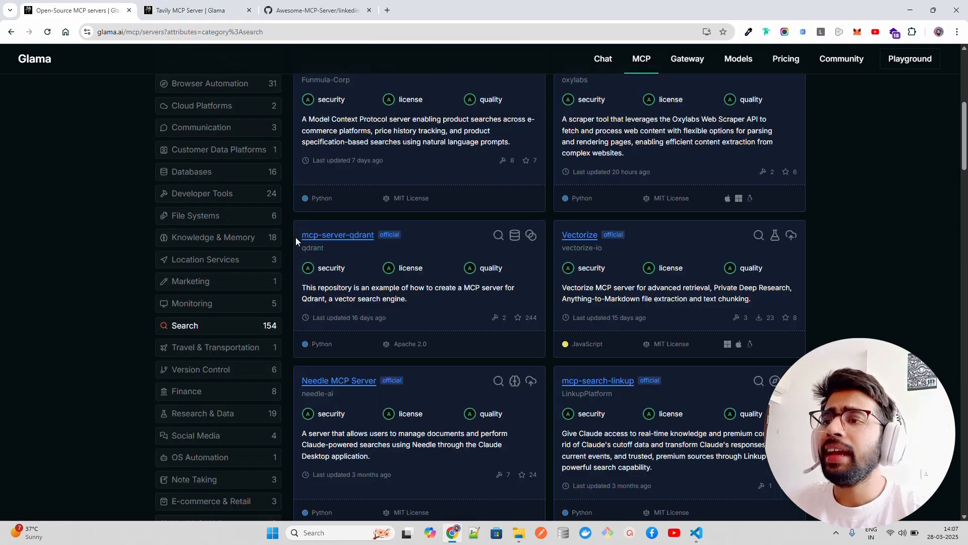
scroll("up", 3)
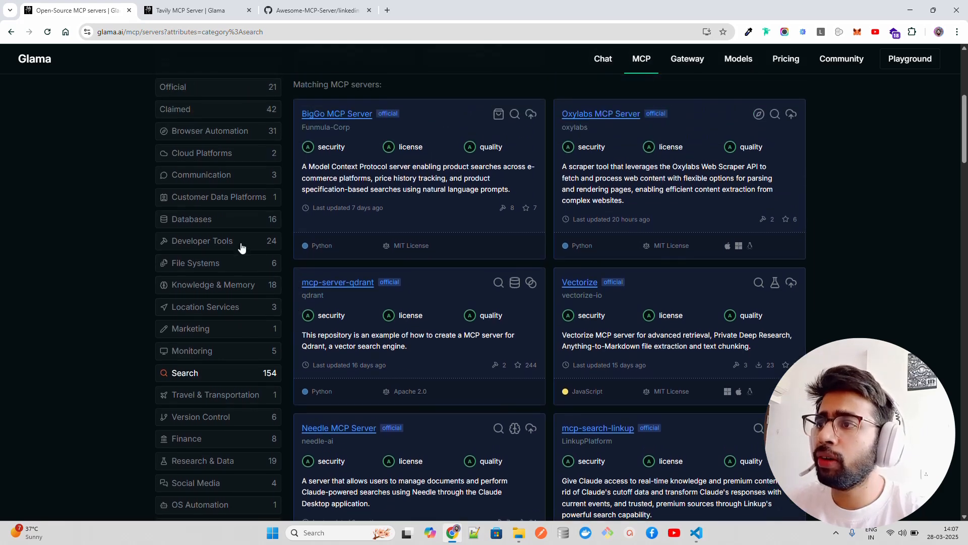
left_click(191, 221)
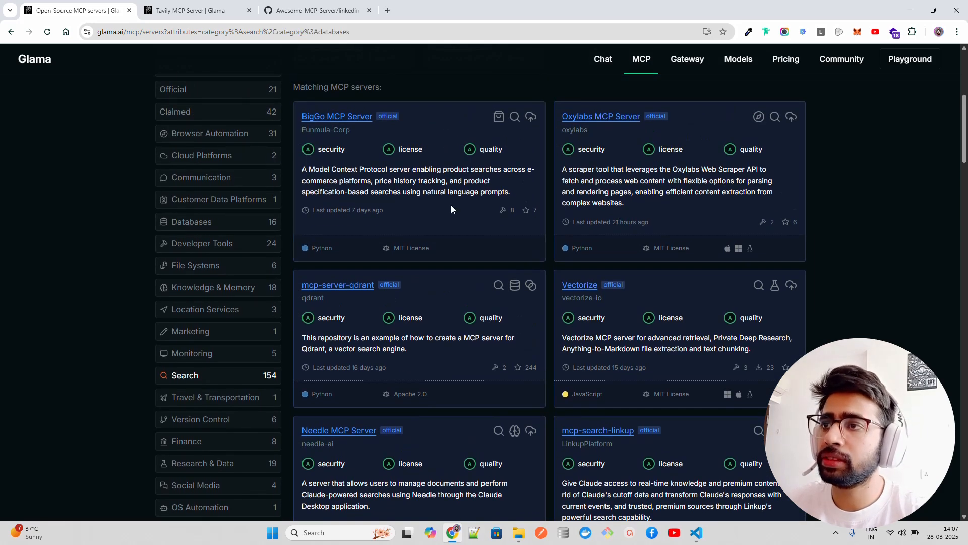
scroll("up", 3)
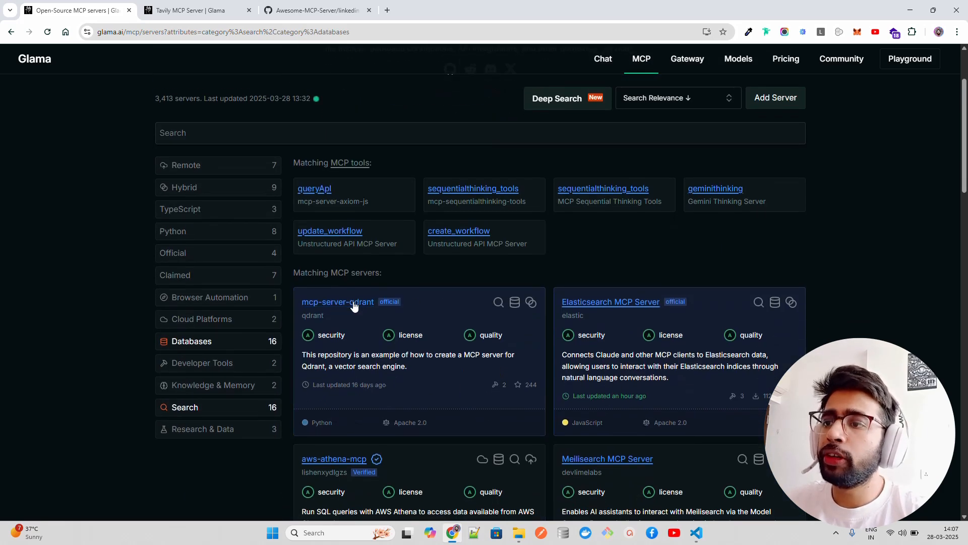
- Review the mcp-server-qdrant README's environment variables, uvx, Docker, Smithery and Claude Desktop install sections
left_click(338, 302)
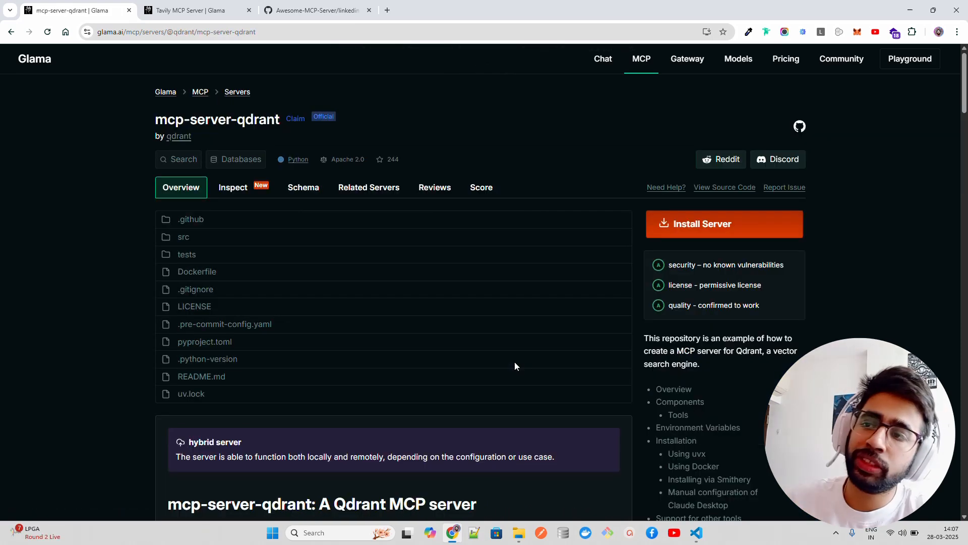
scroll("down", 3)
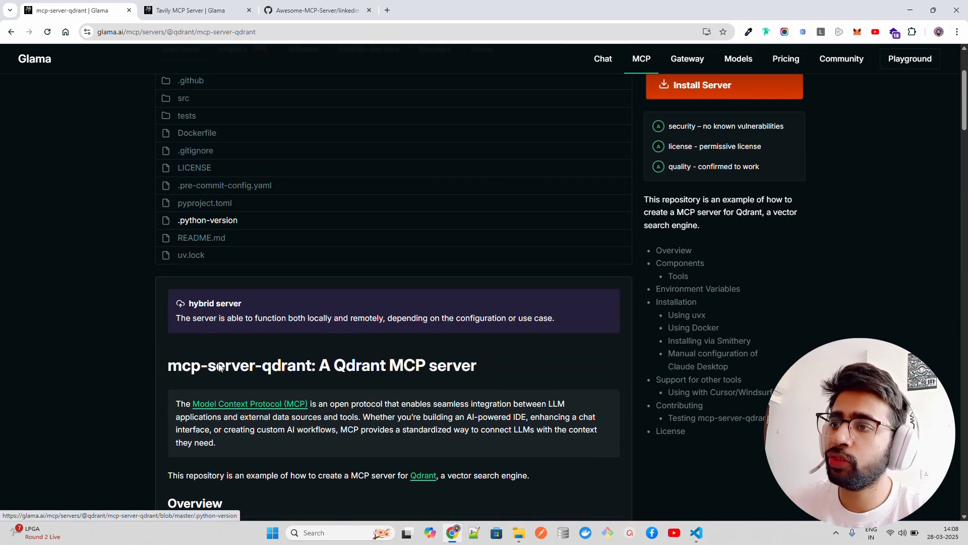
scroll("down", 3)
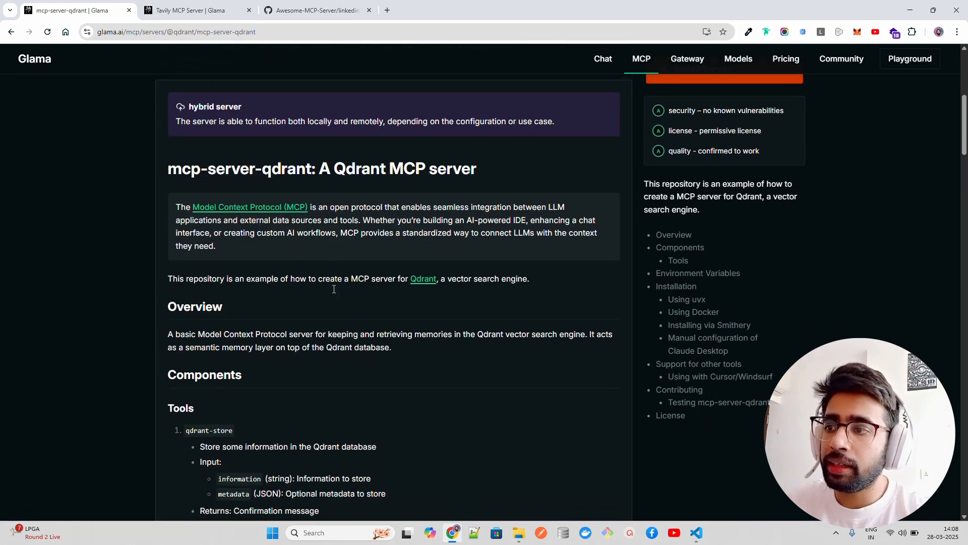
scroll("down", 3)
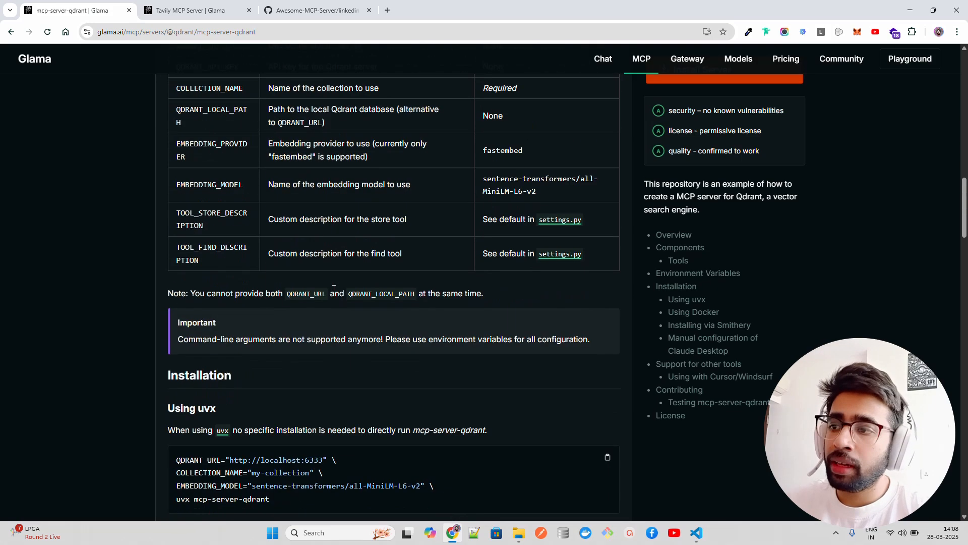
scroll("down", 3)
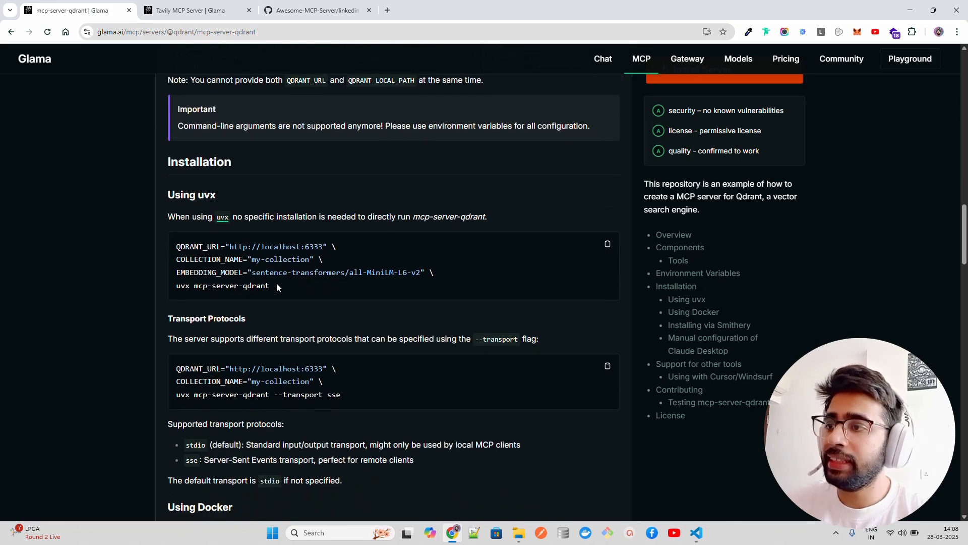
mouse_move(174, 212)
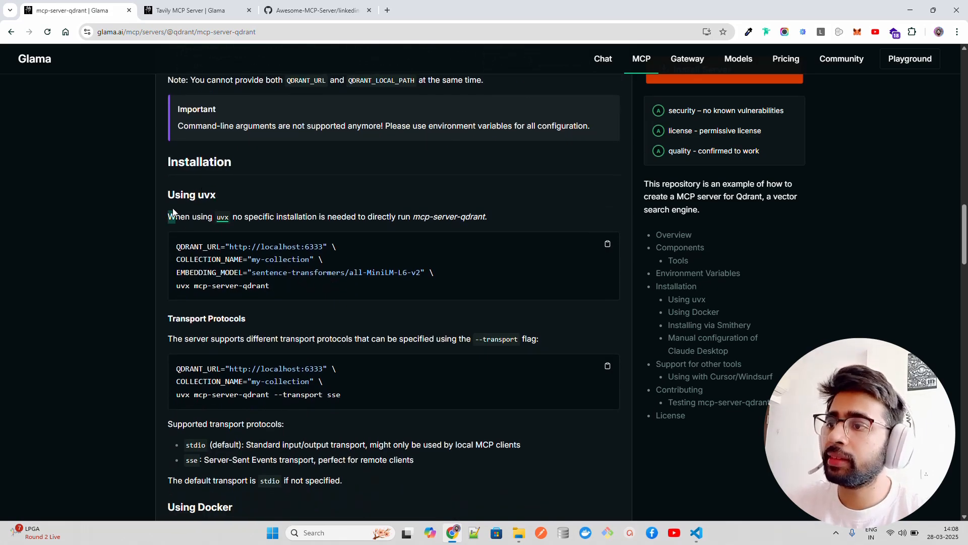
scroll("down", 3)
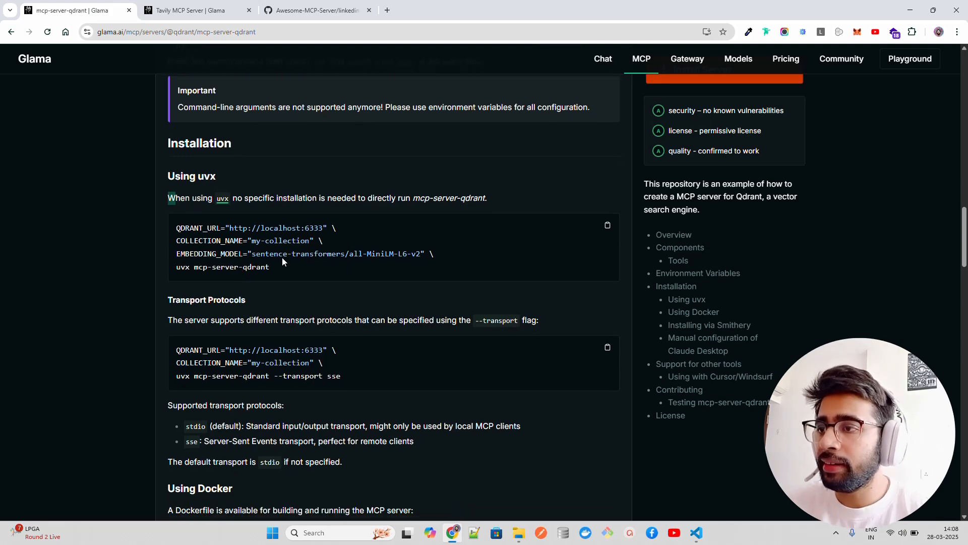
scroll("down", 3)
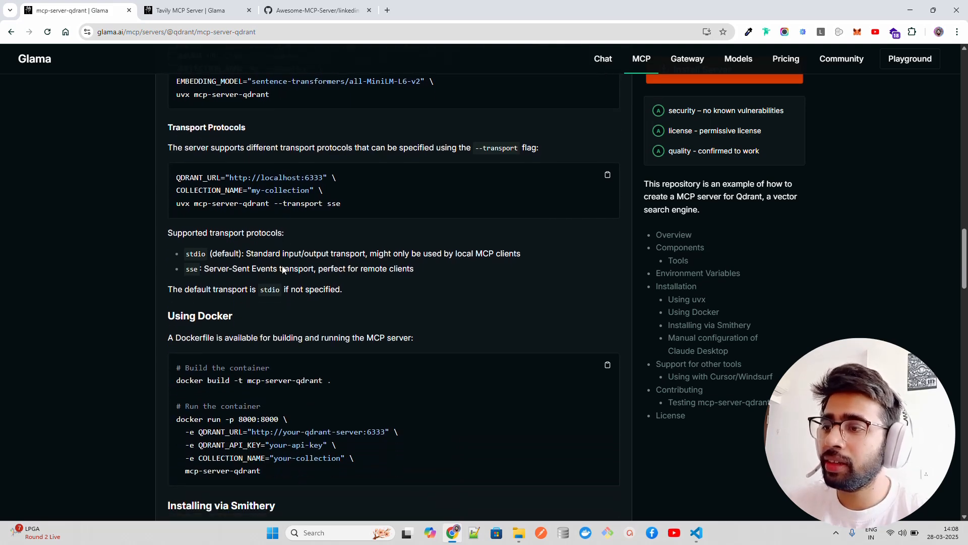
scroll("down", 3)
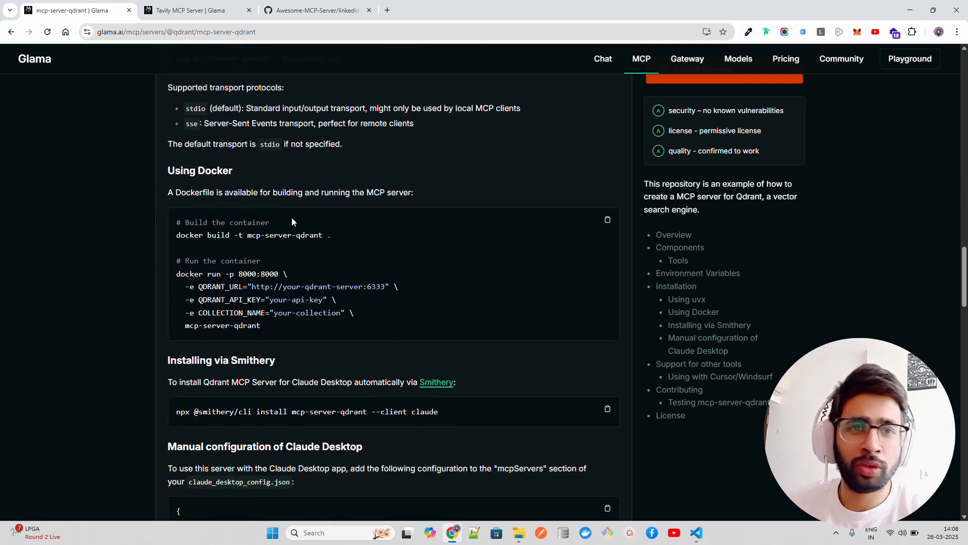
mouse_move(270, 333)
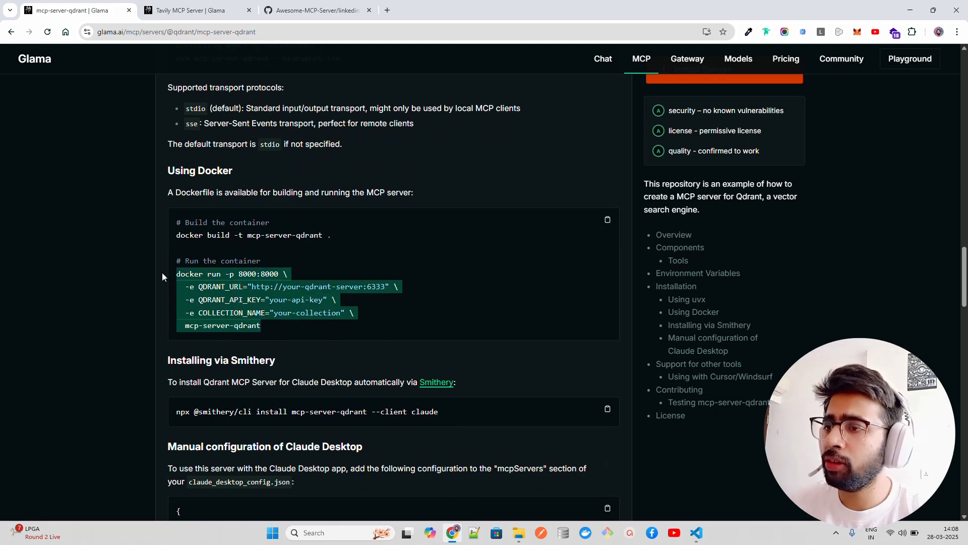
scroll("up", 3)
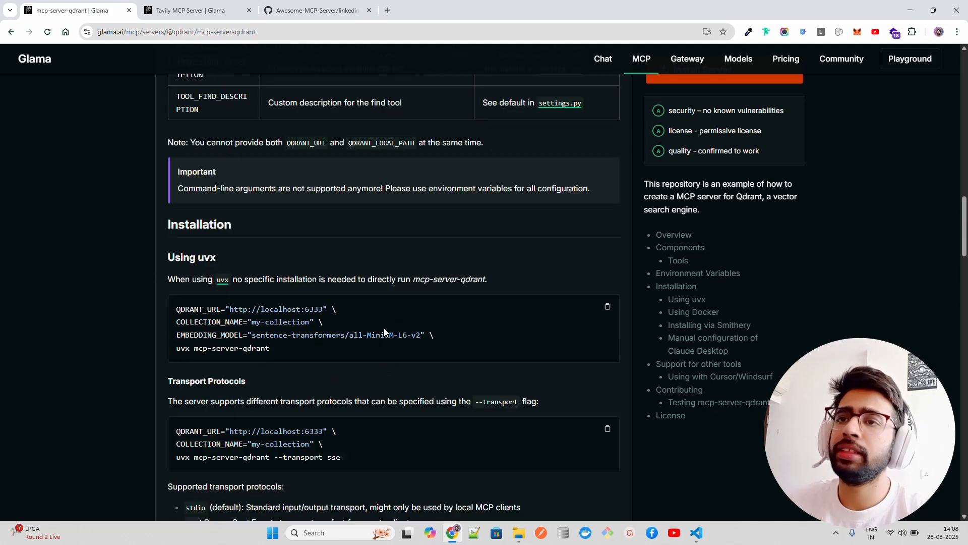
scroll("up", 3)
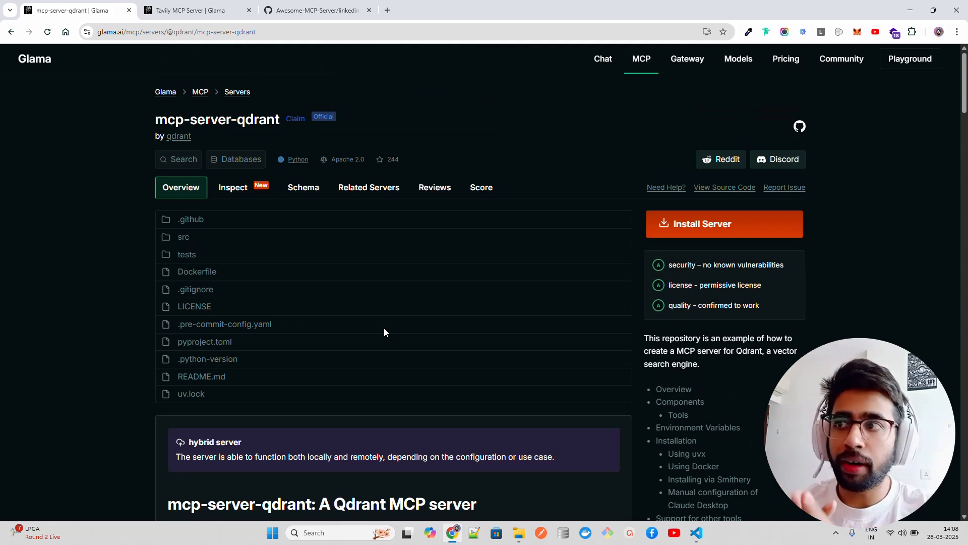
mouse_move(11, 32)
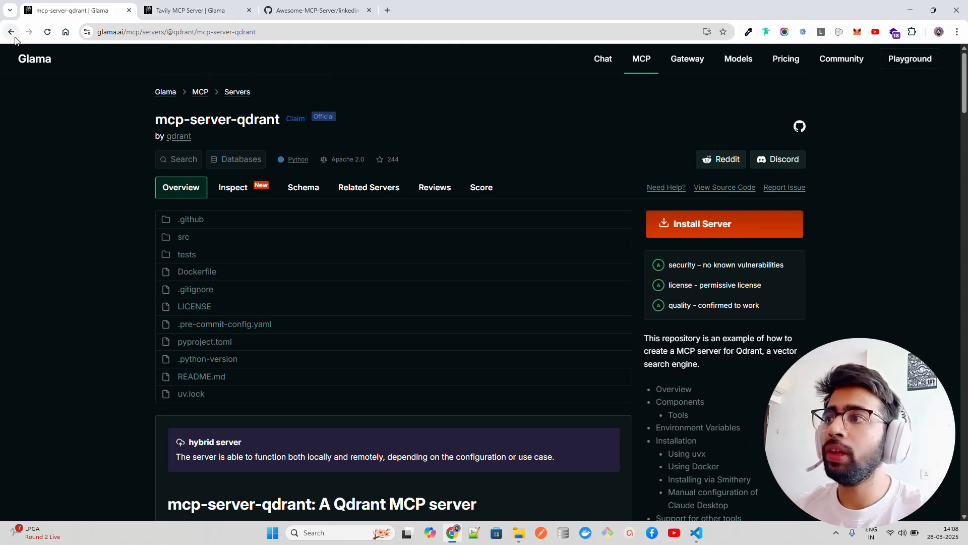
- Return to the Databases and Search filtered directory listing mcp-server-qdrant and Elasticsearch
left_click(11, 31)
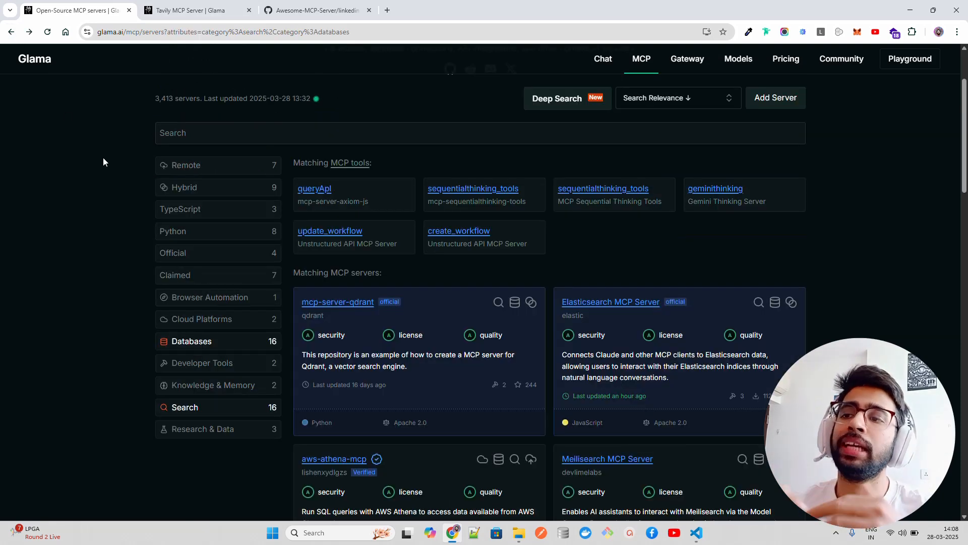
scroll("down", 3)
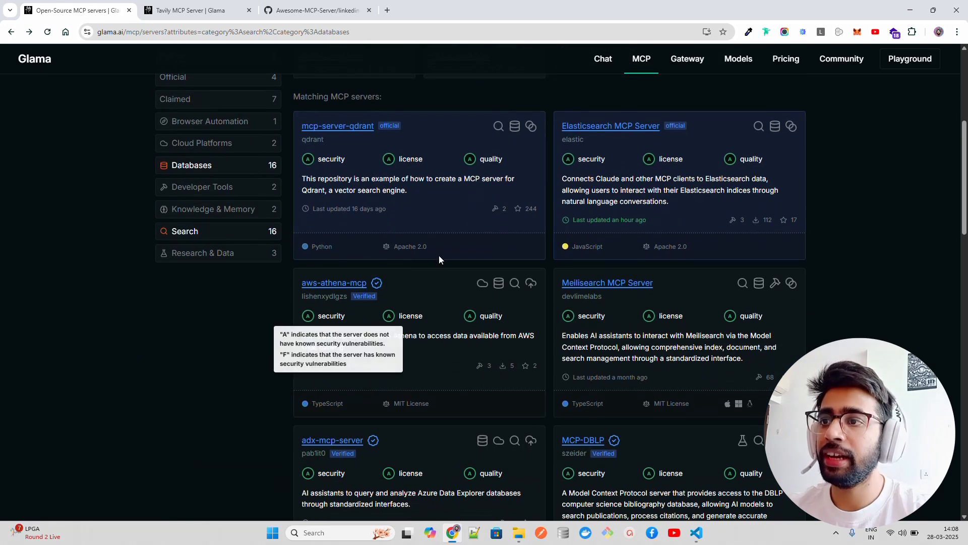
mouse_move(779, 220)
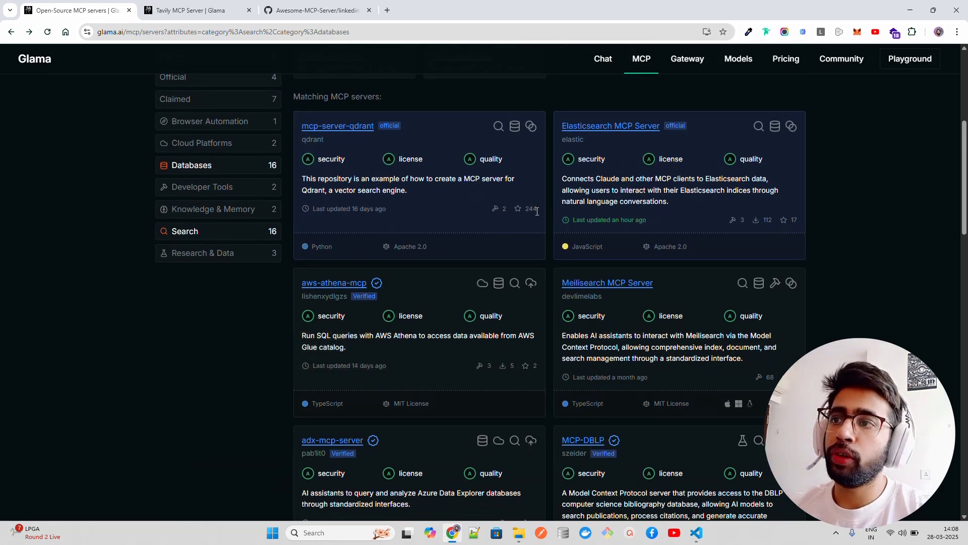
mouse_move(470, 233)
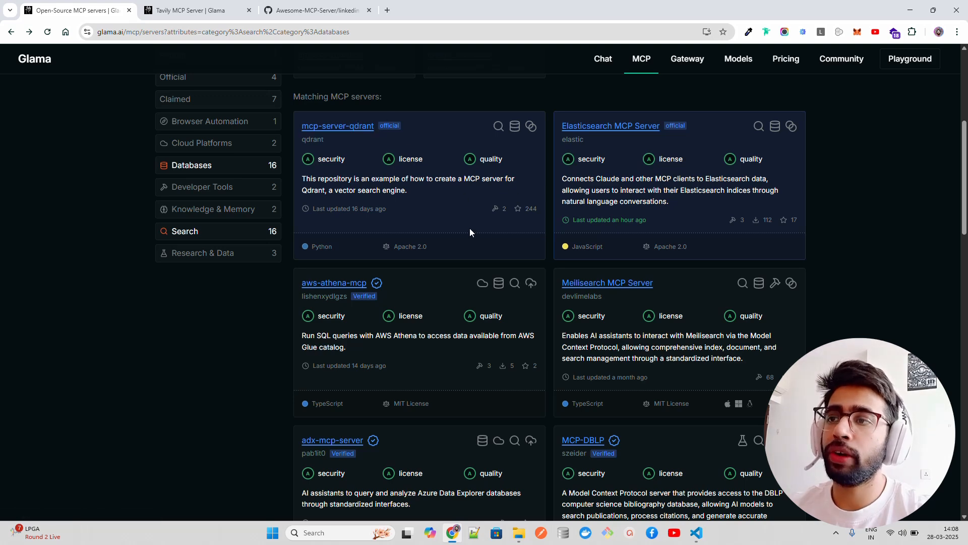
scroll("up", 3)
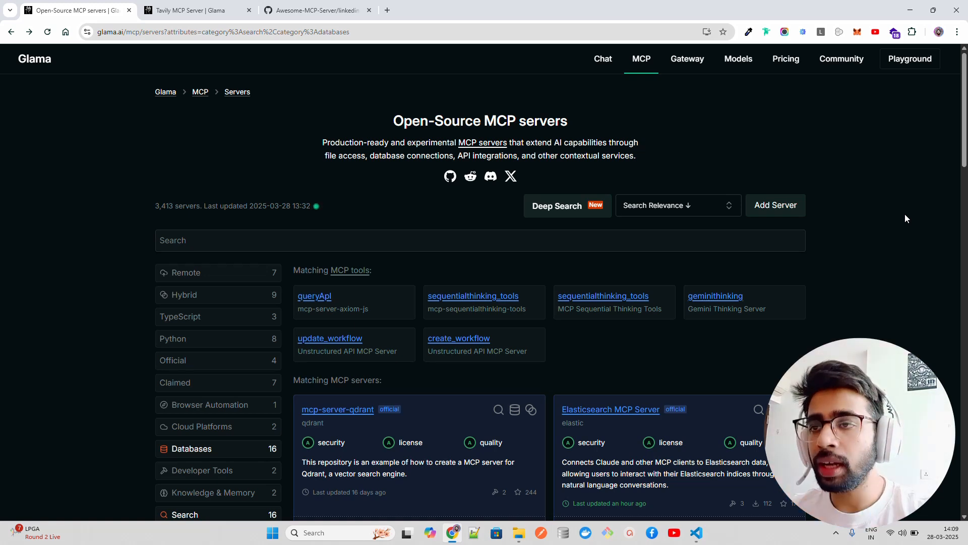
scroll("down", 3)
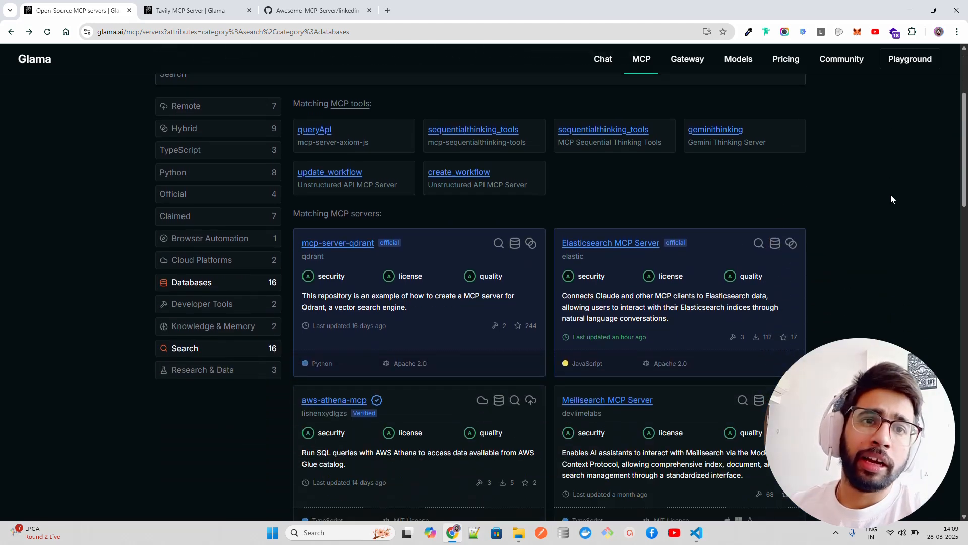
scroll("up", 3)
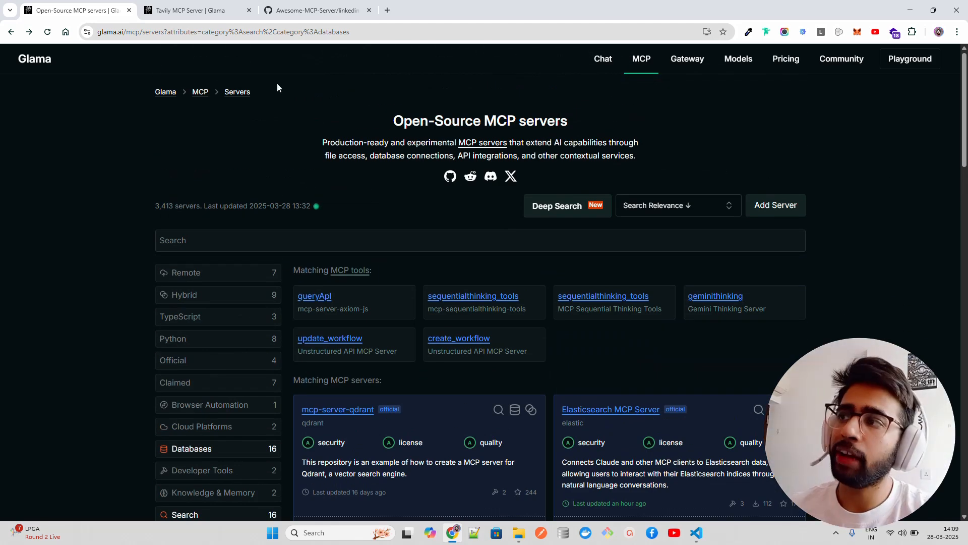
mouse_move(770, 181)
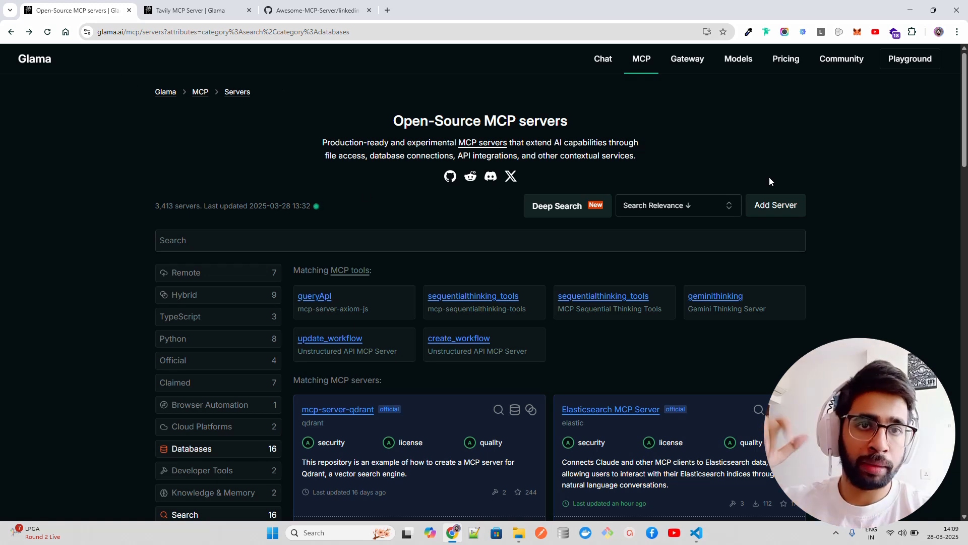